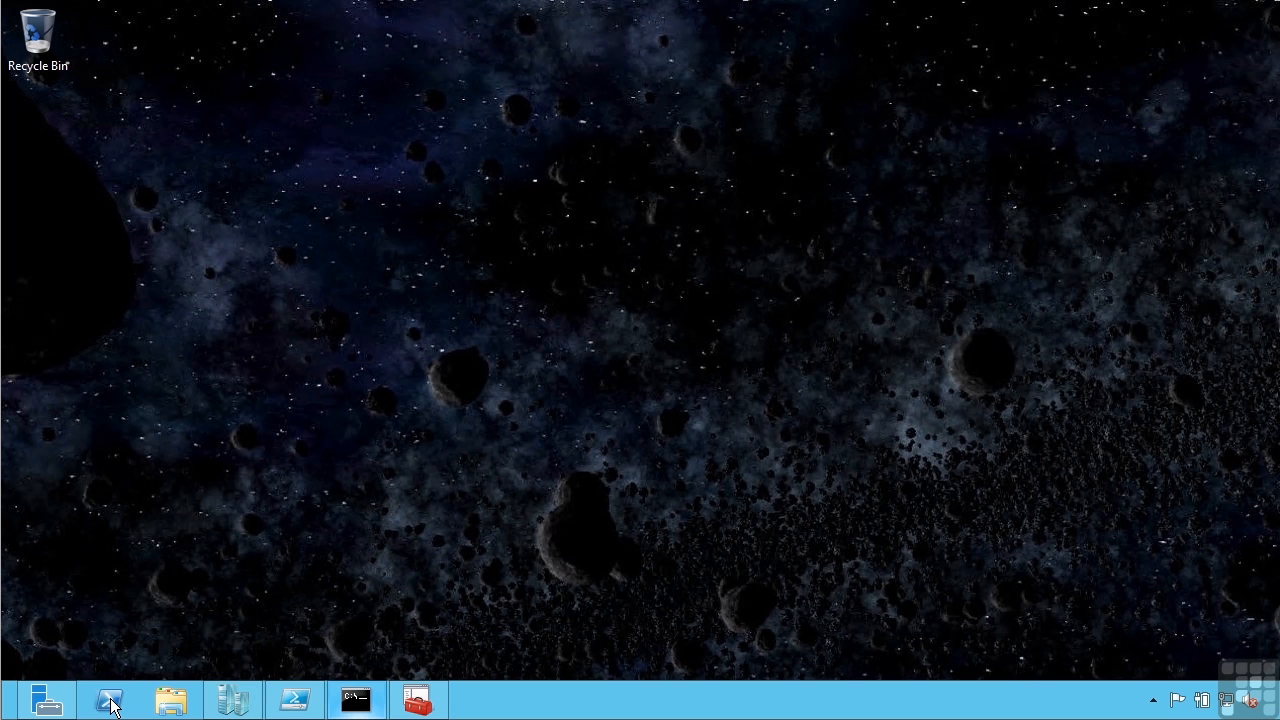
Step: Launch PowerShell as Administrator using Run as Administrator from the taskbar icon's jump list
{"action": "left_click", "coordinate": [108, 698]}
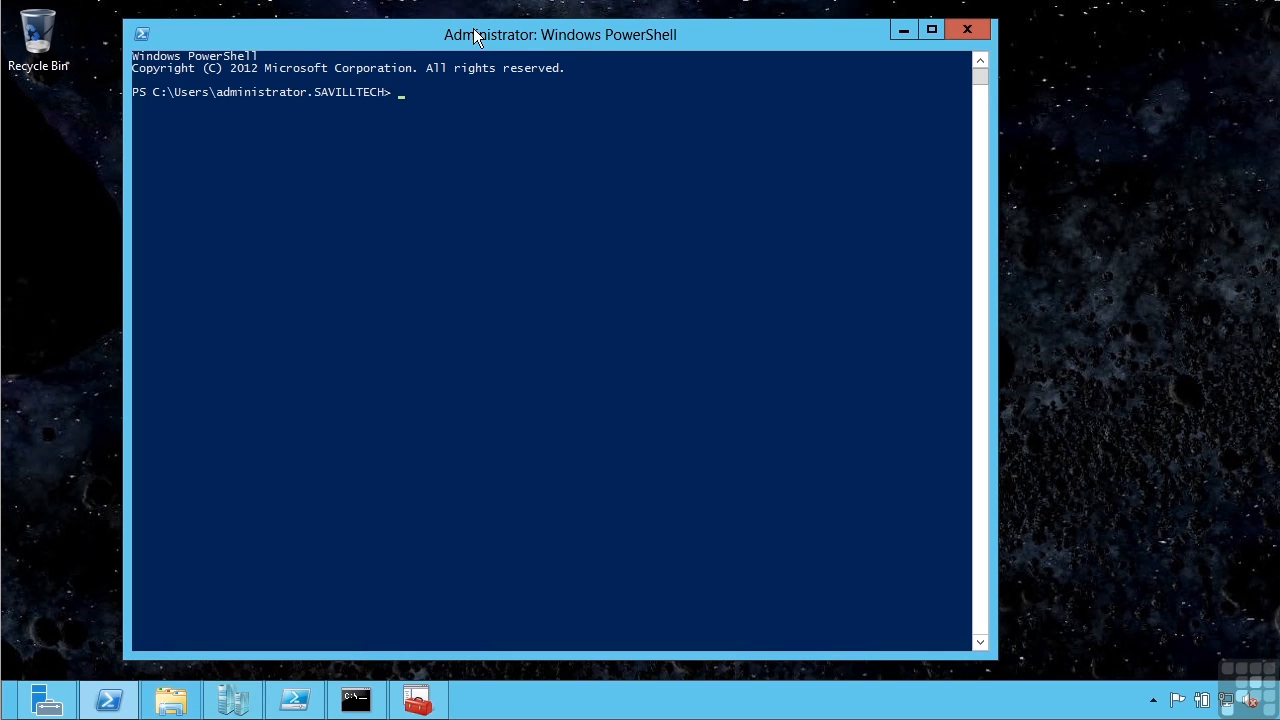
{"action": "mouse_move", "coordinate": [553, 47]}
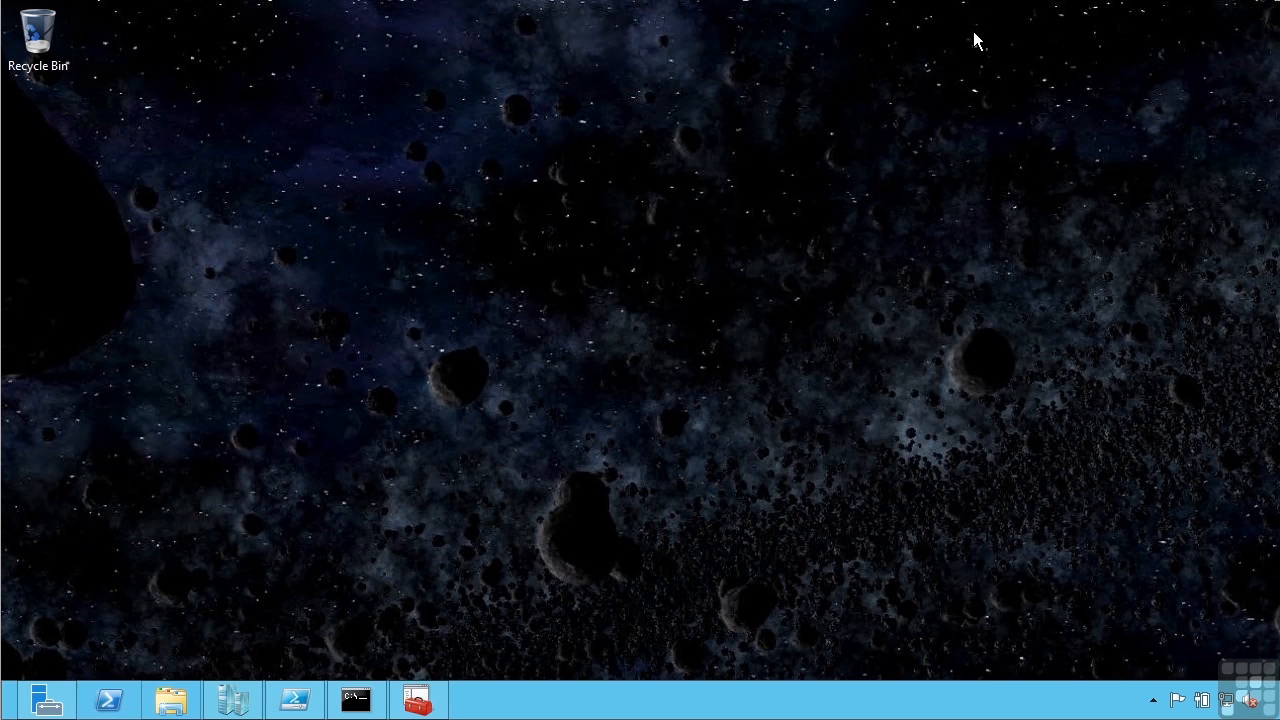
{"action": "right_click", "coordinate": [109, 699]}
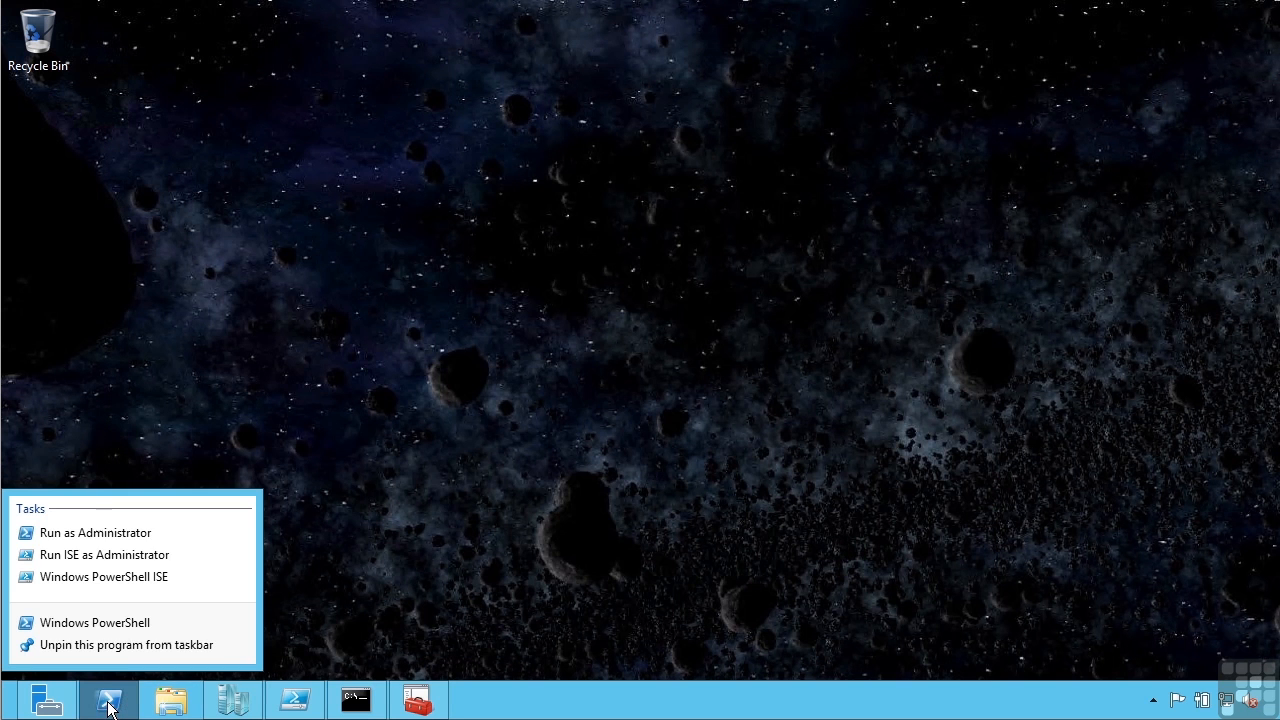
{"action": "mouse_move", "coordinate": [130, 533]}
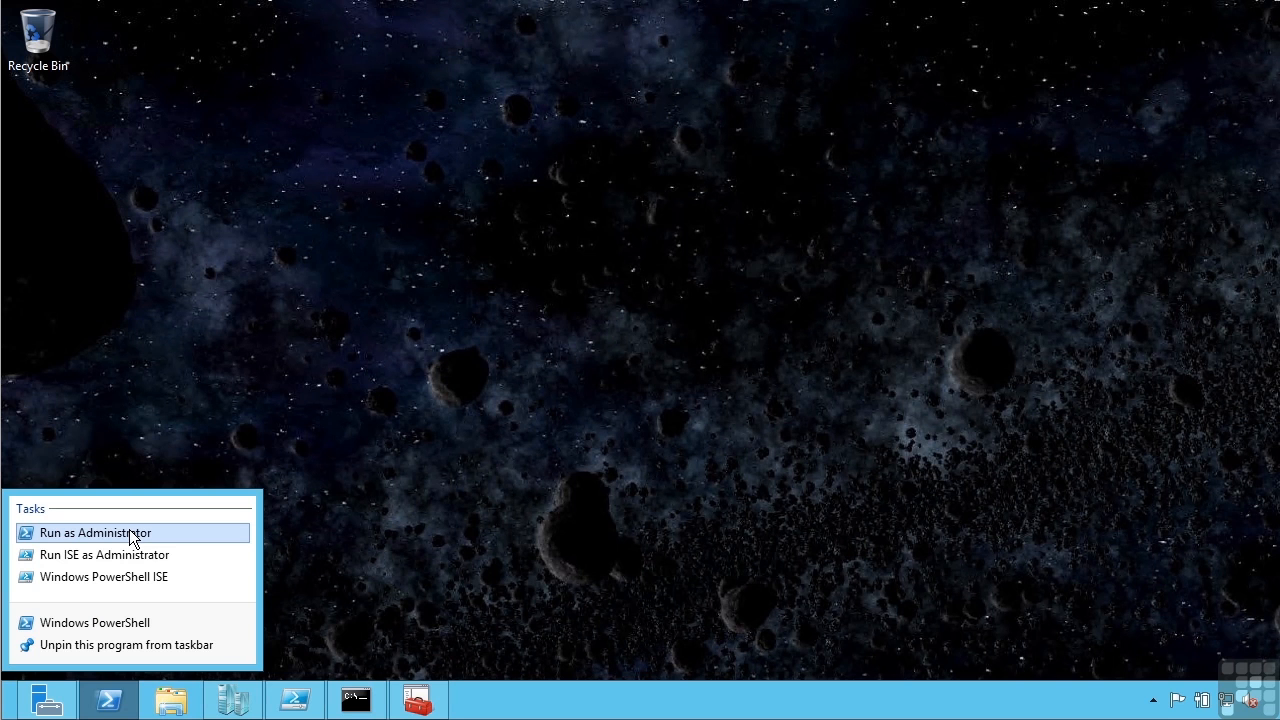
{"action": "left_click", "coordinate": [95, 532]}
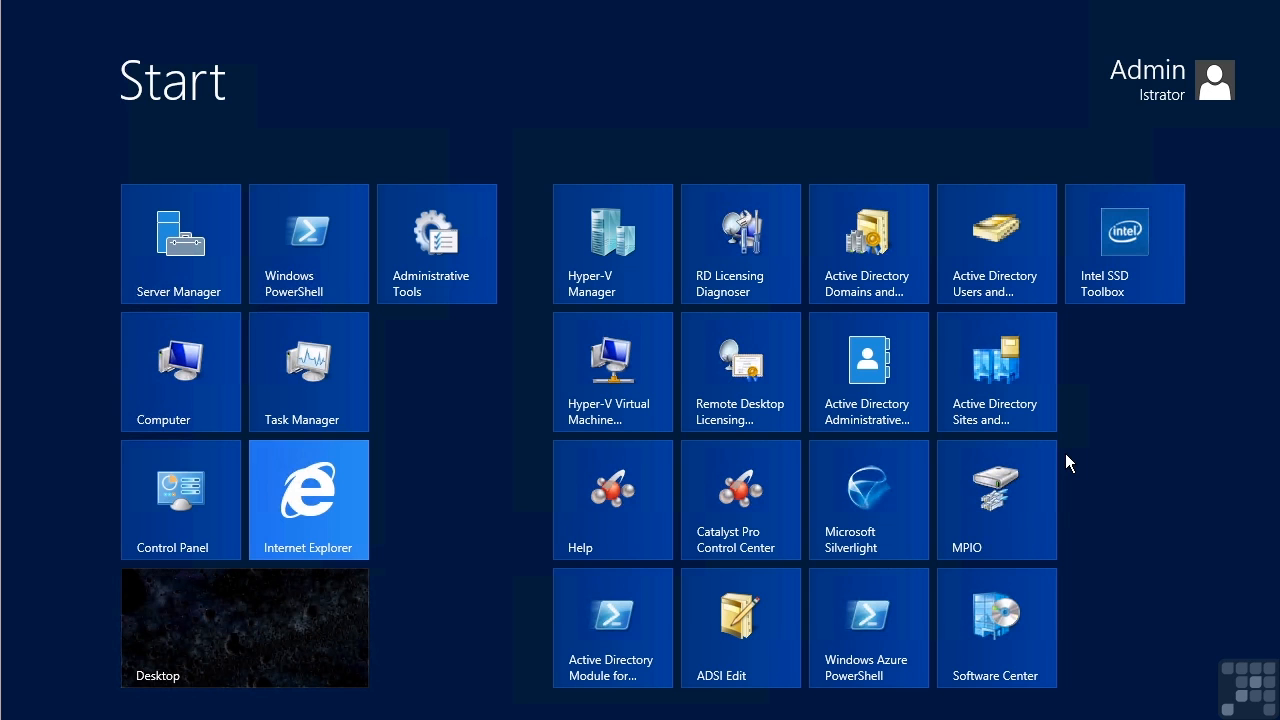
Step: Search the Start screen for 'powershell' and launch Windows PowerShell from the six app results
{"action": "type", "text": "powershell"}
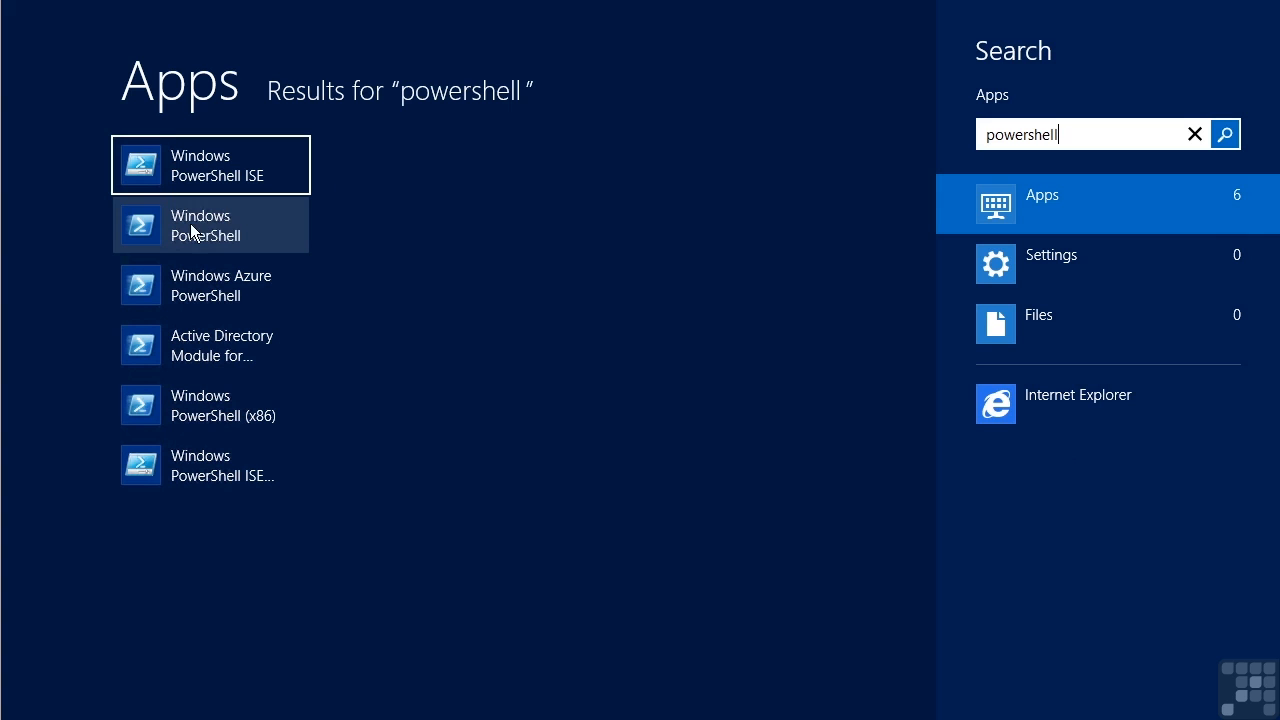
{"action": "mouse_move", "coordinate": [221, 233]}
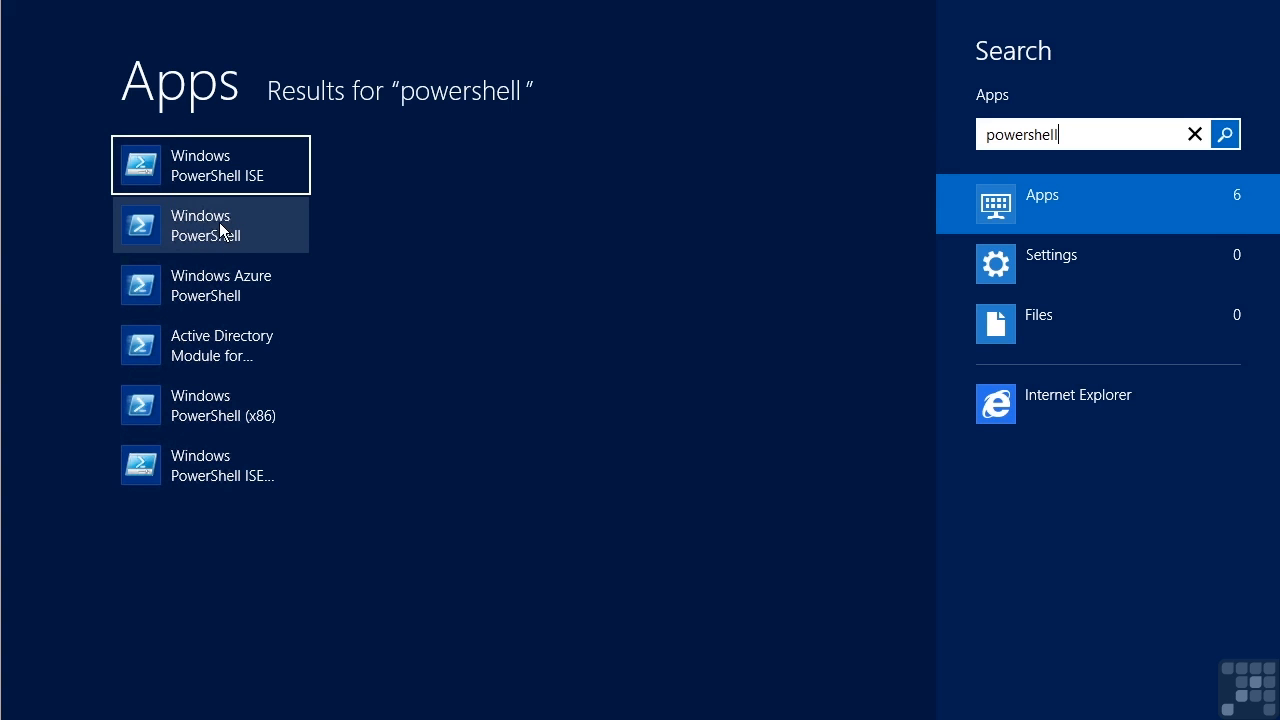
{"action": "mouse_move", "coordinate": [222, 285]}
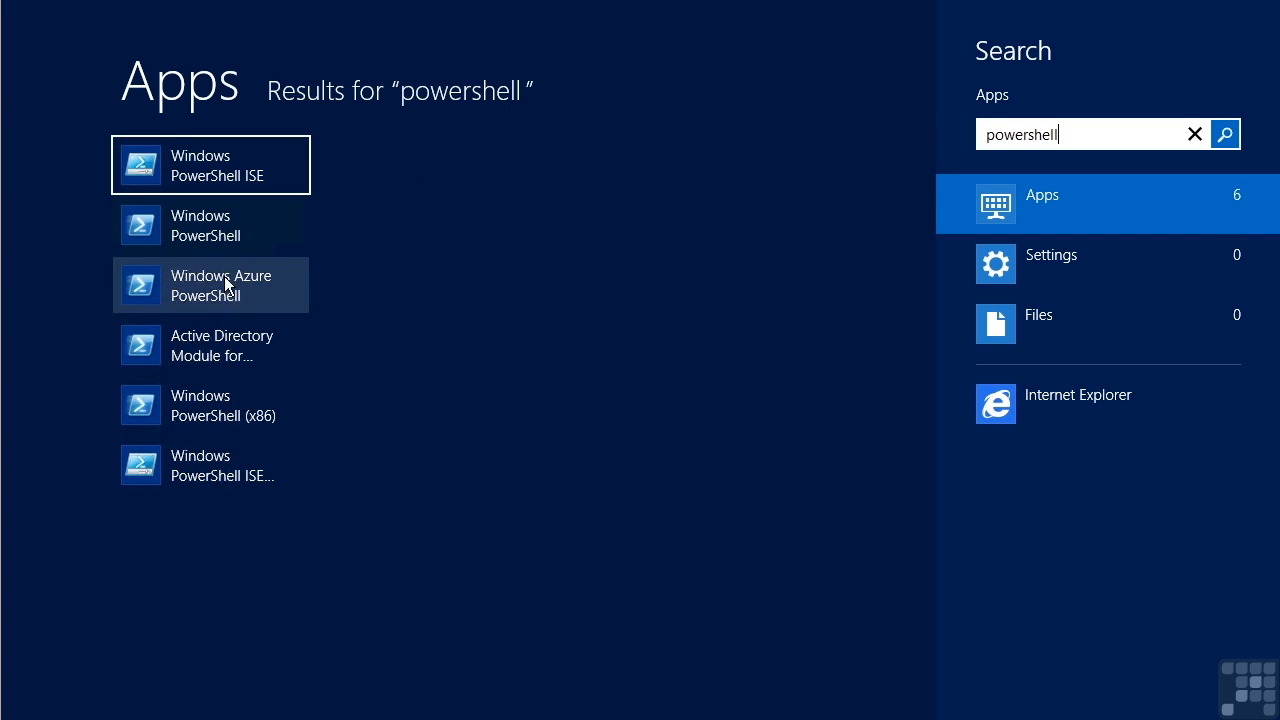
{"action": "mouse_move", "coordinate": [265, 410]}
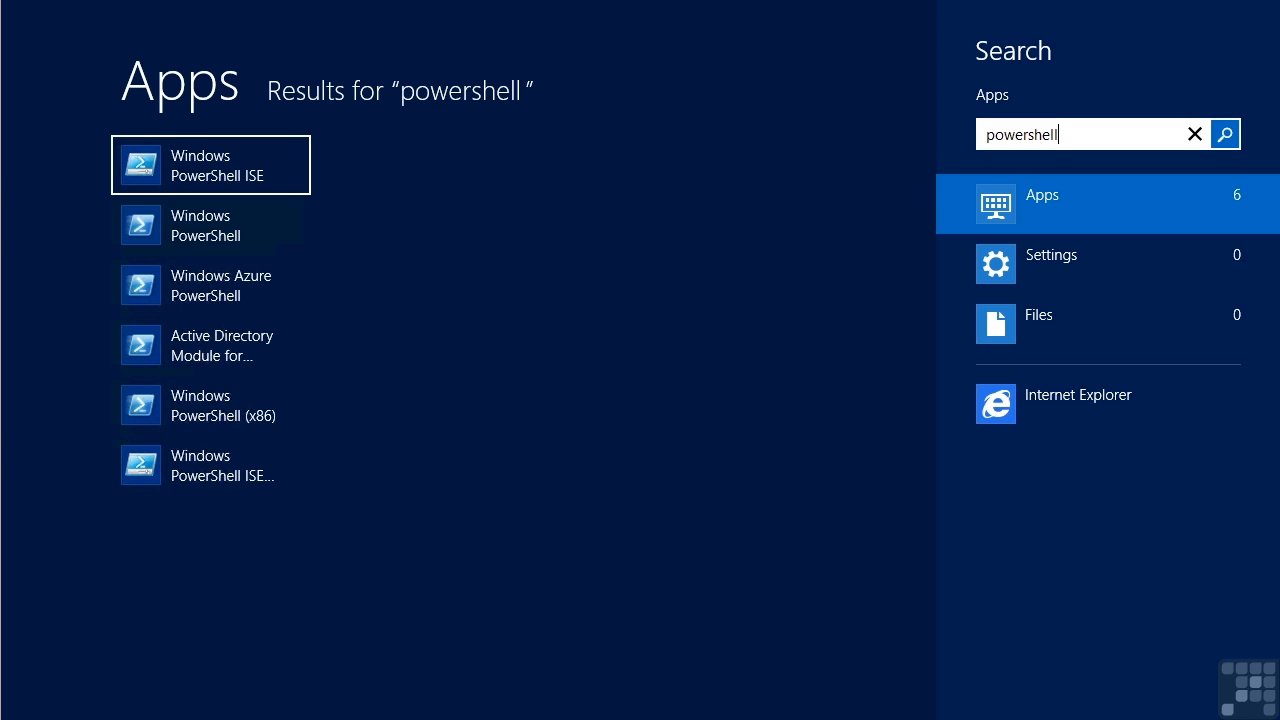
{"action": "mouse_move", "coordinate": [500, 263]}
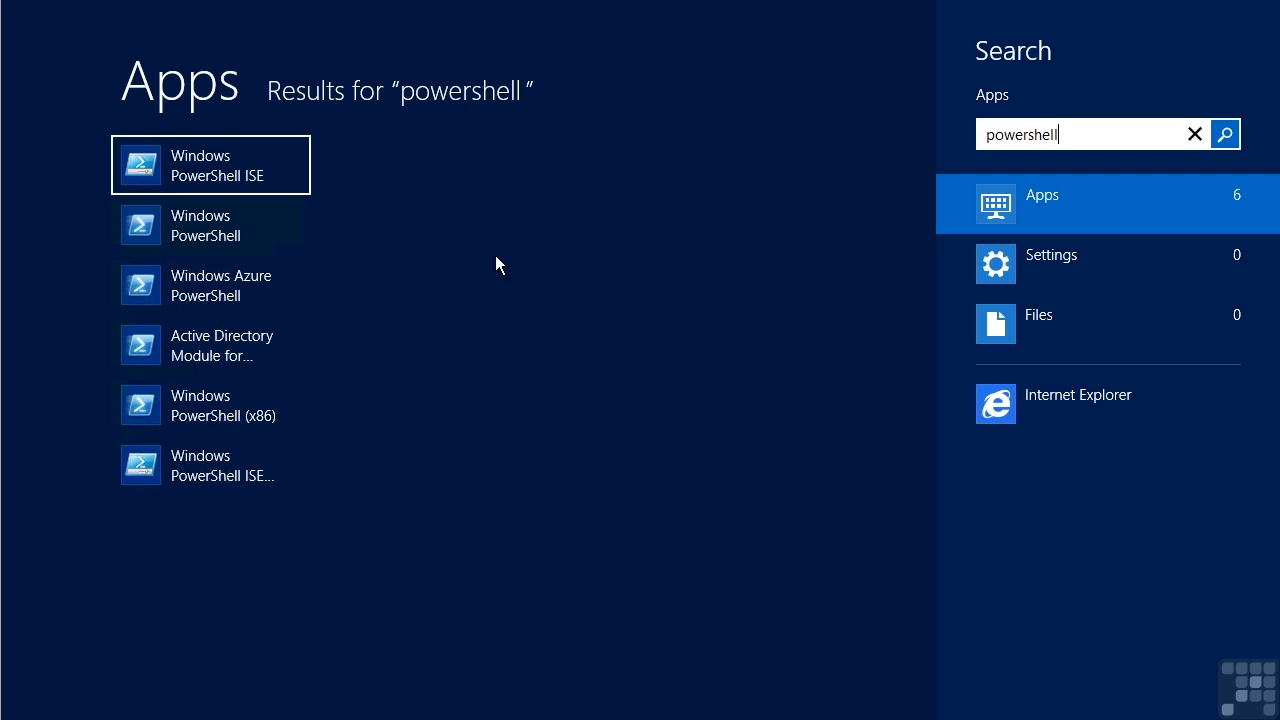
{"action": "mouse_move", "coordinate": [238, 423]}
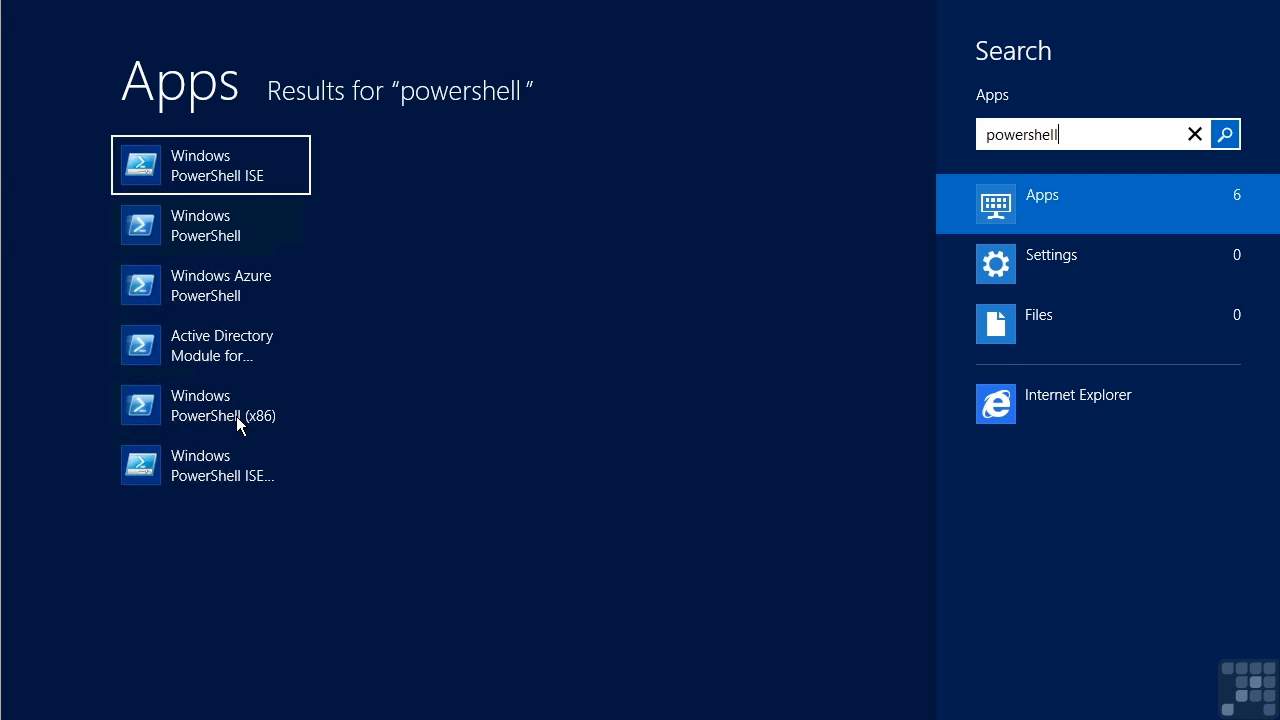
{"action": "left_click", "coordinate": [201, 225]}
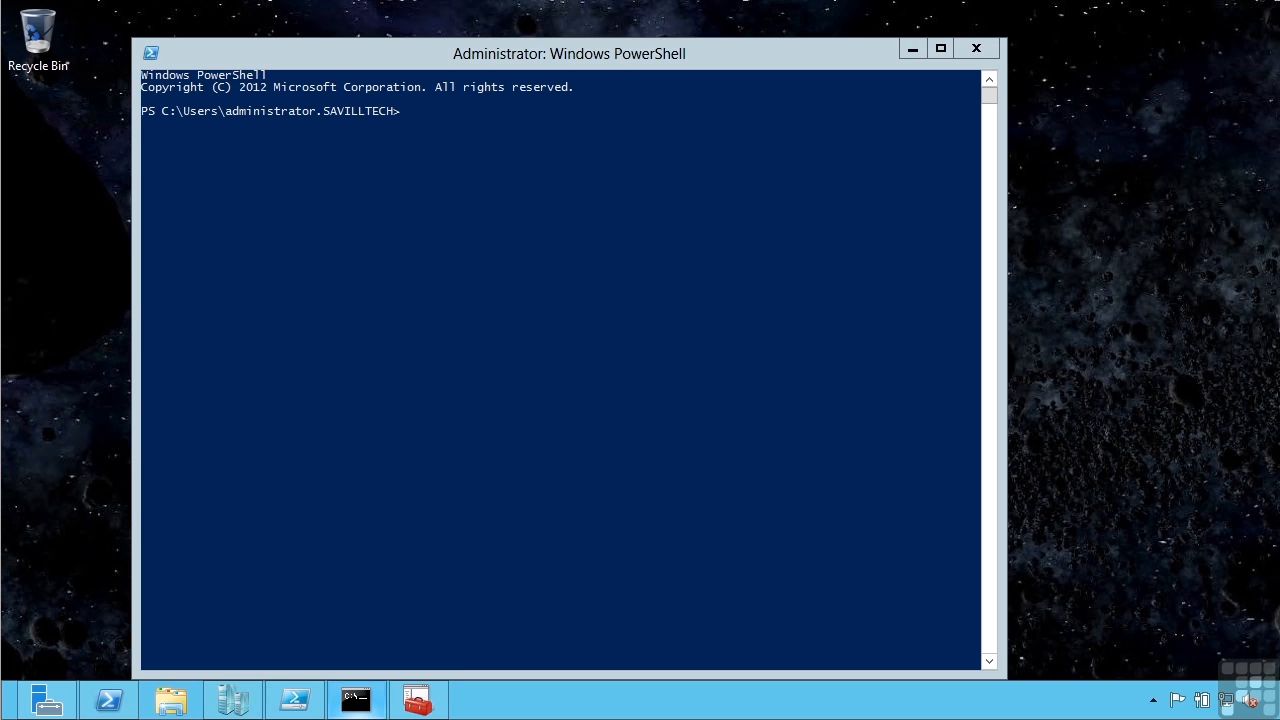
{"action": "mouse_move", "coordinate": [201, 531]}
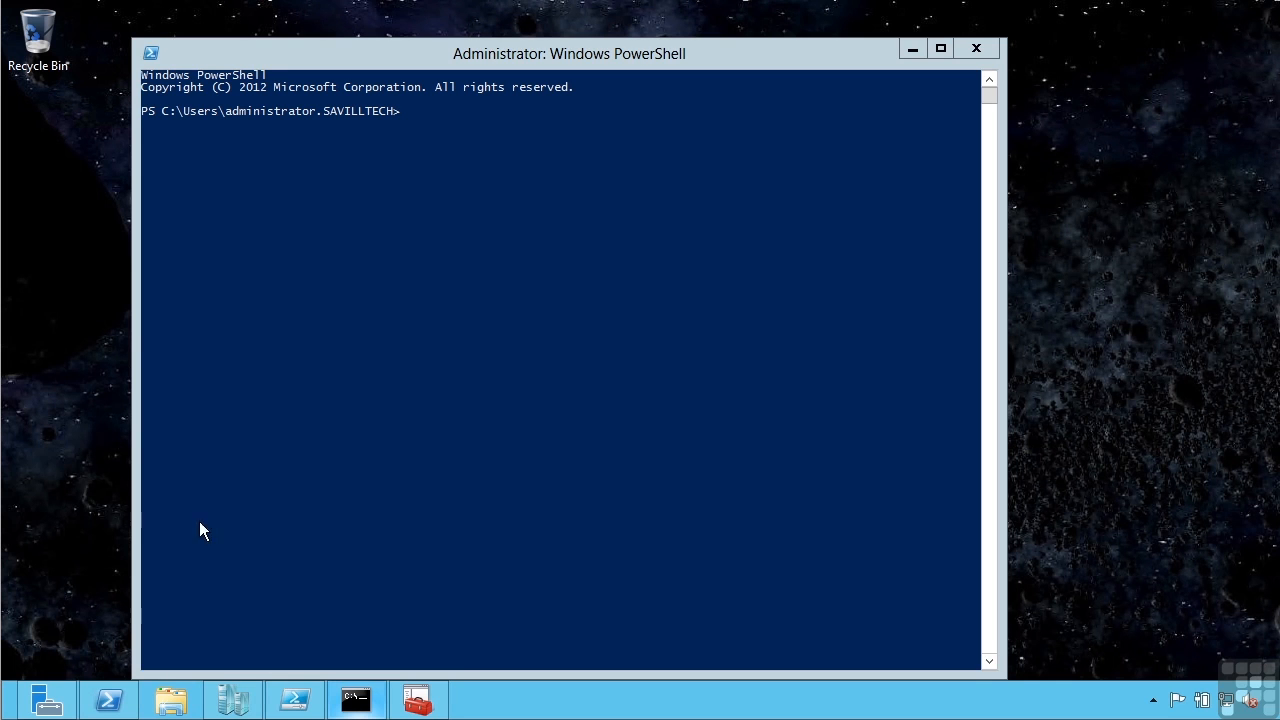
Step: Run 'cd ..' and 'dir' at C:\, then 'get-alias cd' and 'get-alias dir'
{"action": "type", "text": "cd .."}
{"action": "type", "text": "dir"}
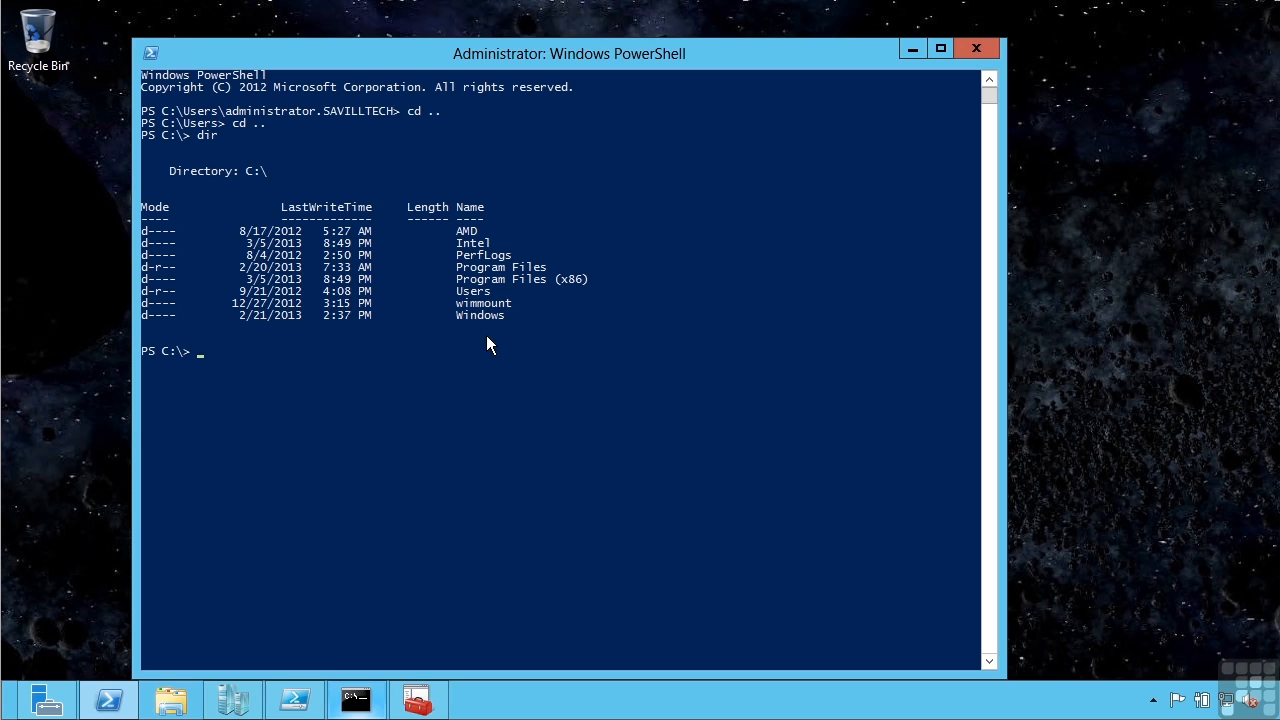
{"action": "type", "text": "get-alias cd"}
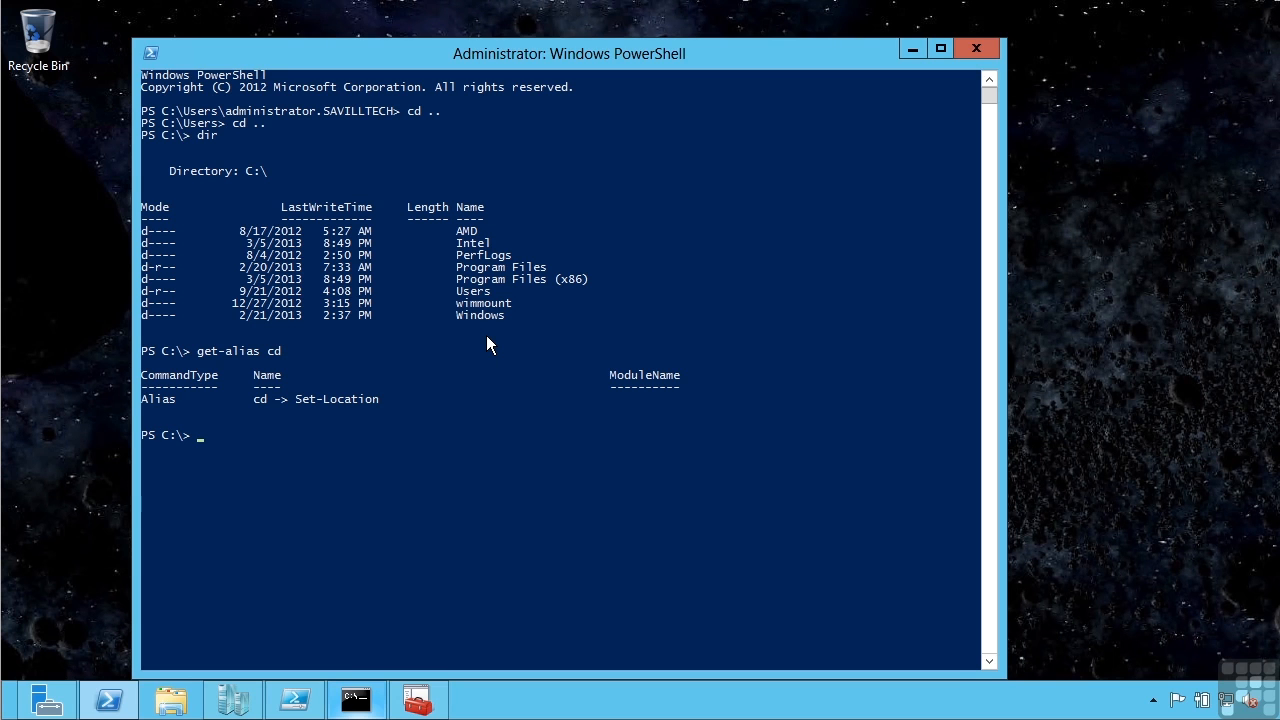
{"action": "type", "text": "get-alias dir"}
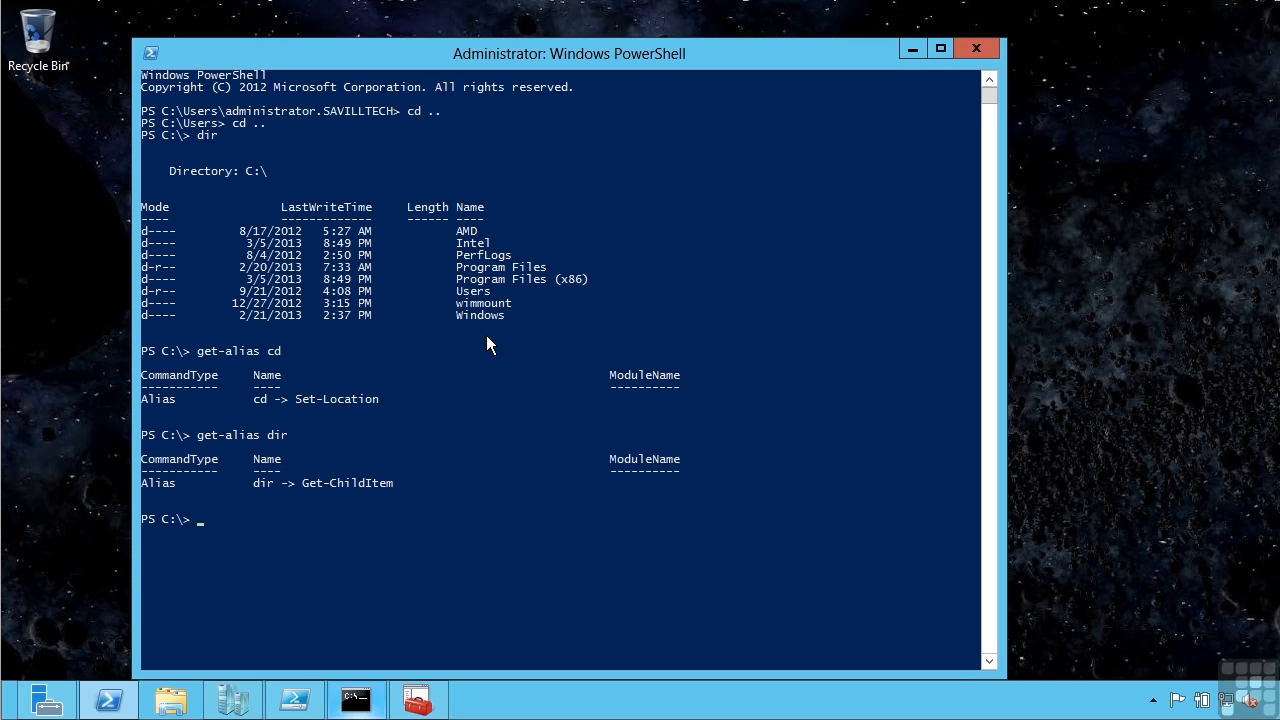
Step: Run Get-PSDrive to list C, D, E, S, registry hives, Alias, Env and Variable drives
{"action": "type", "text": "get-"}
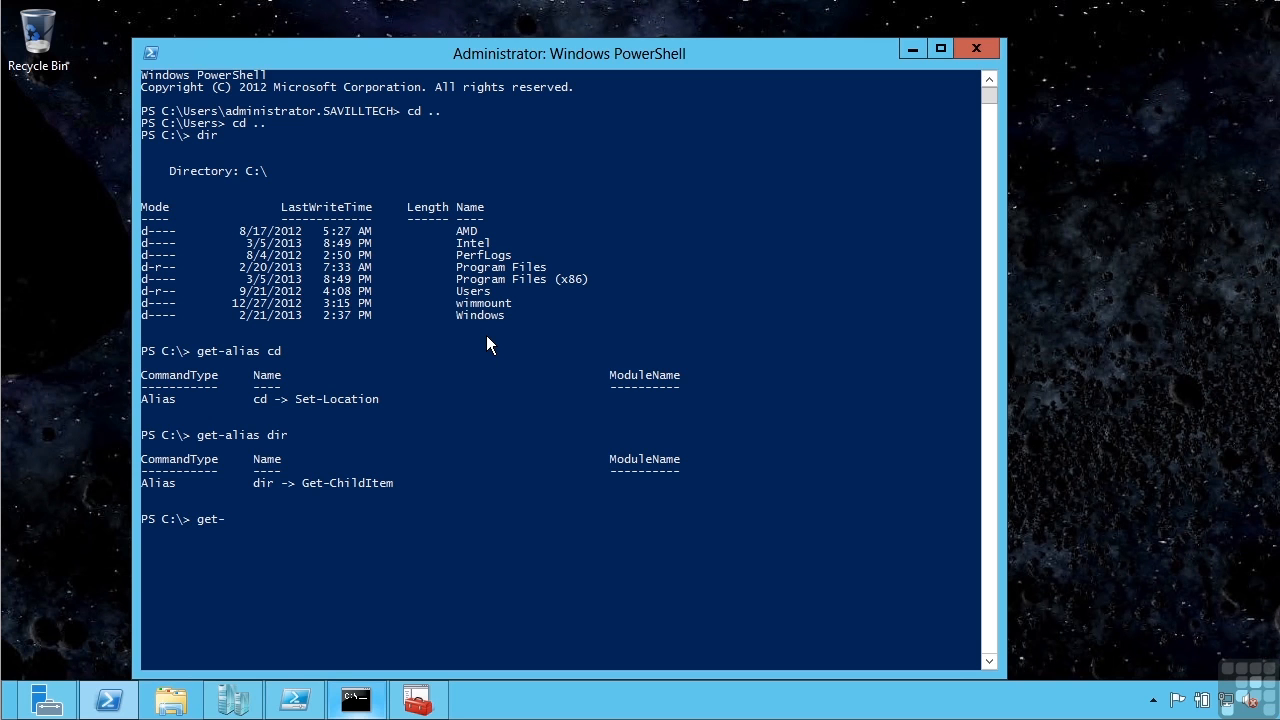
{"action": "type", "text": "psd"}
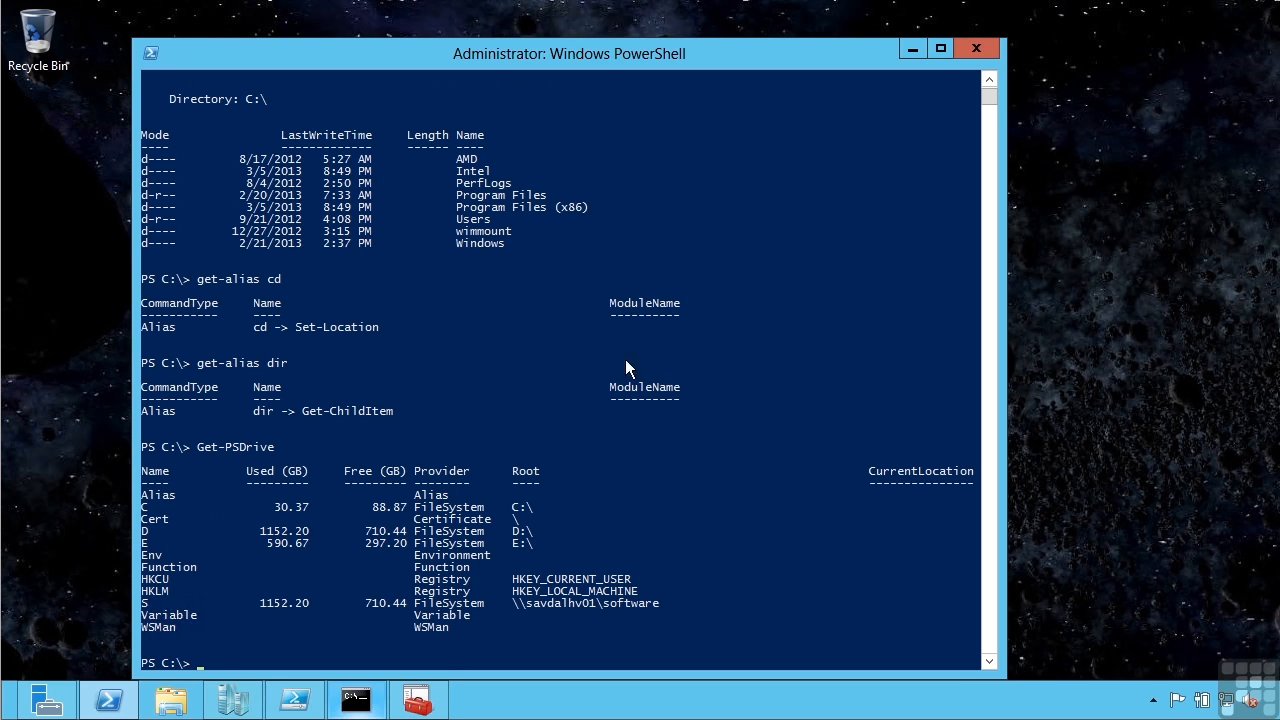
{"action": "mouse_move", "coordinate": [152, 547]}
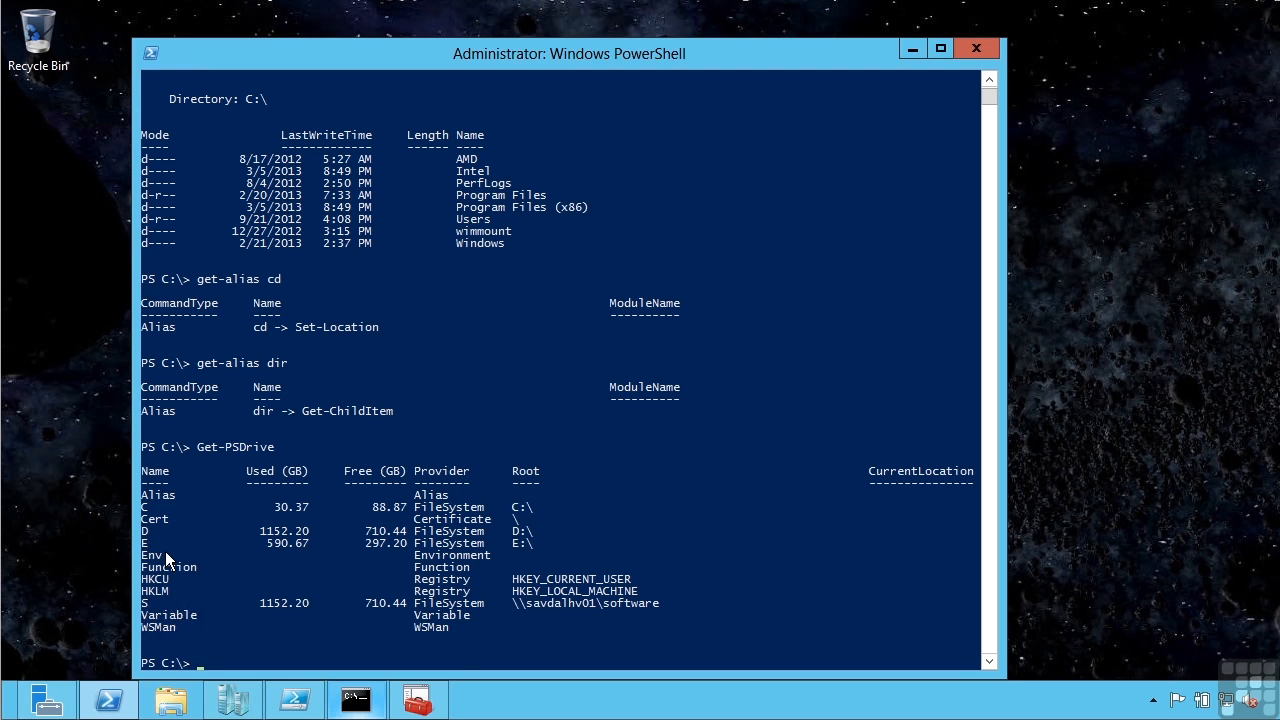
{"action": "mouse_move", "coordinate": [212, 595]}
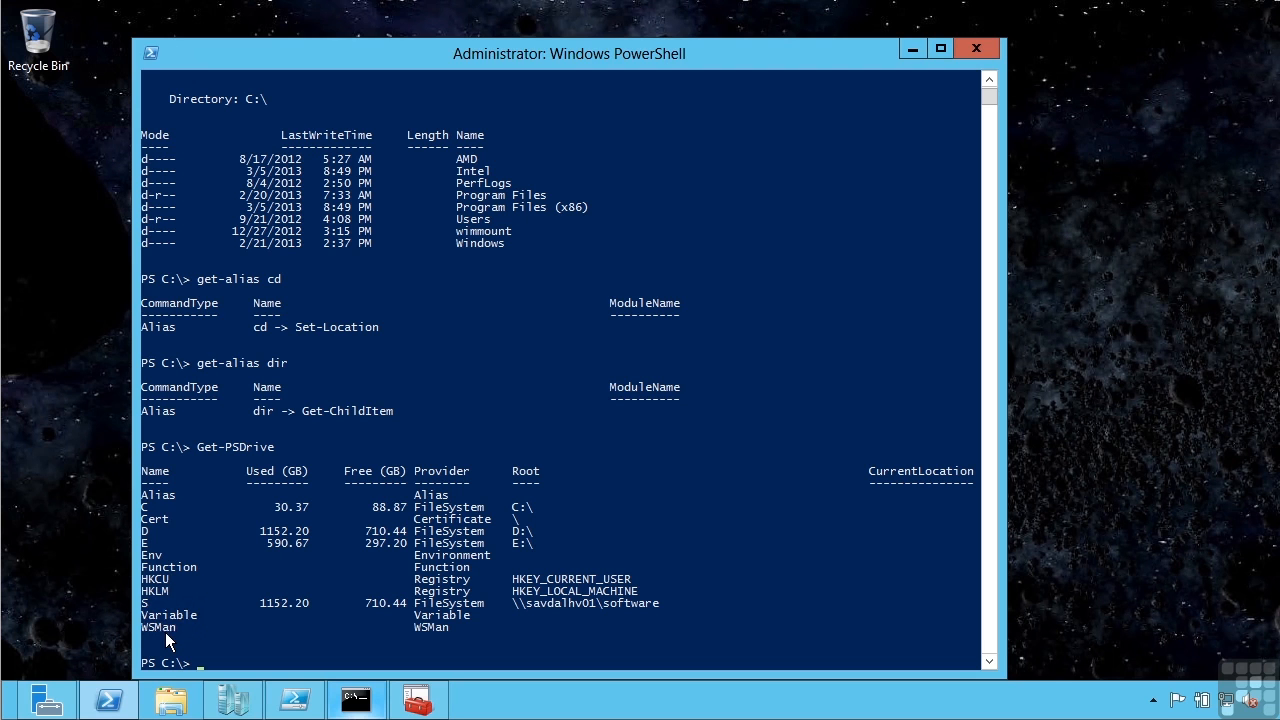
{"action": "mouse_move", "coordinate": [308, 578]}
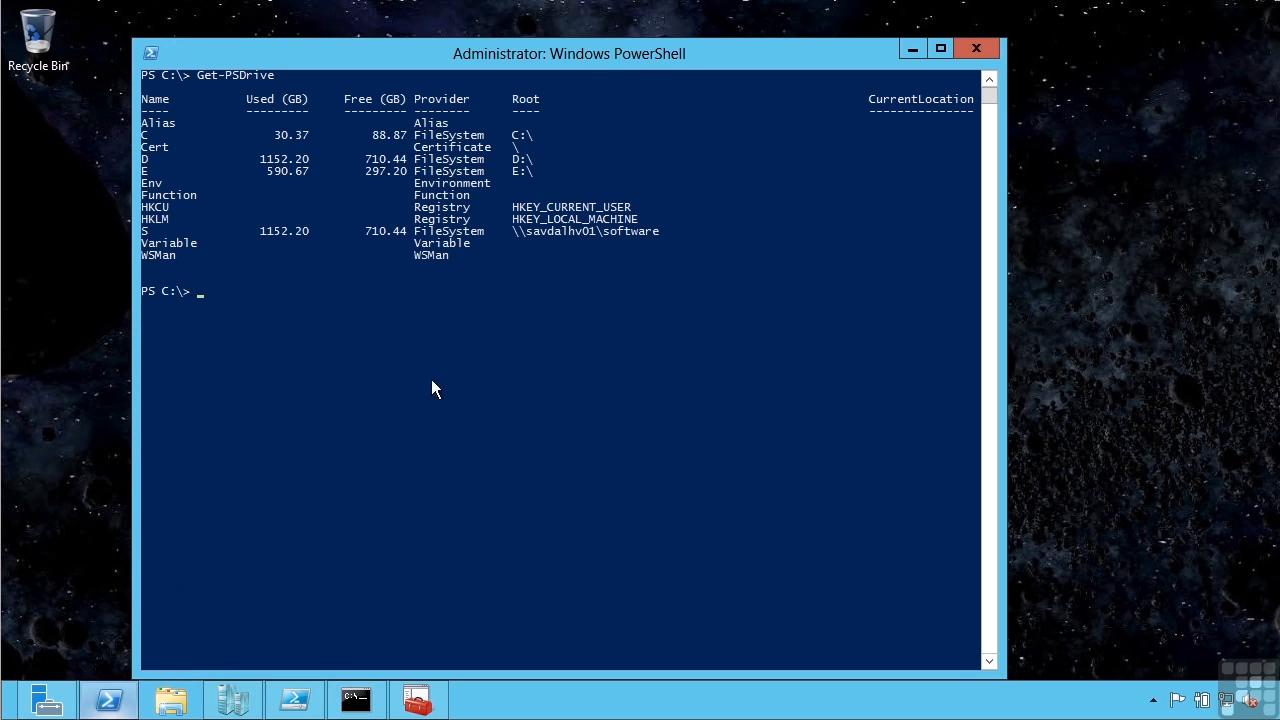
{"action": "mouse_move", "coordinate": [365, 405]}
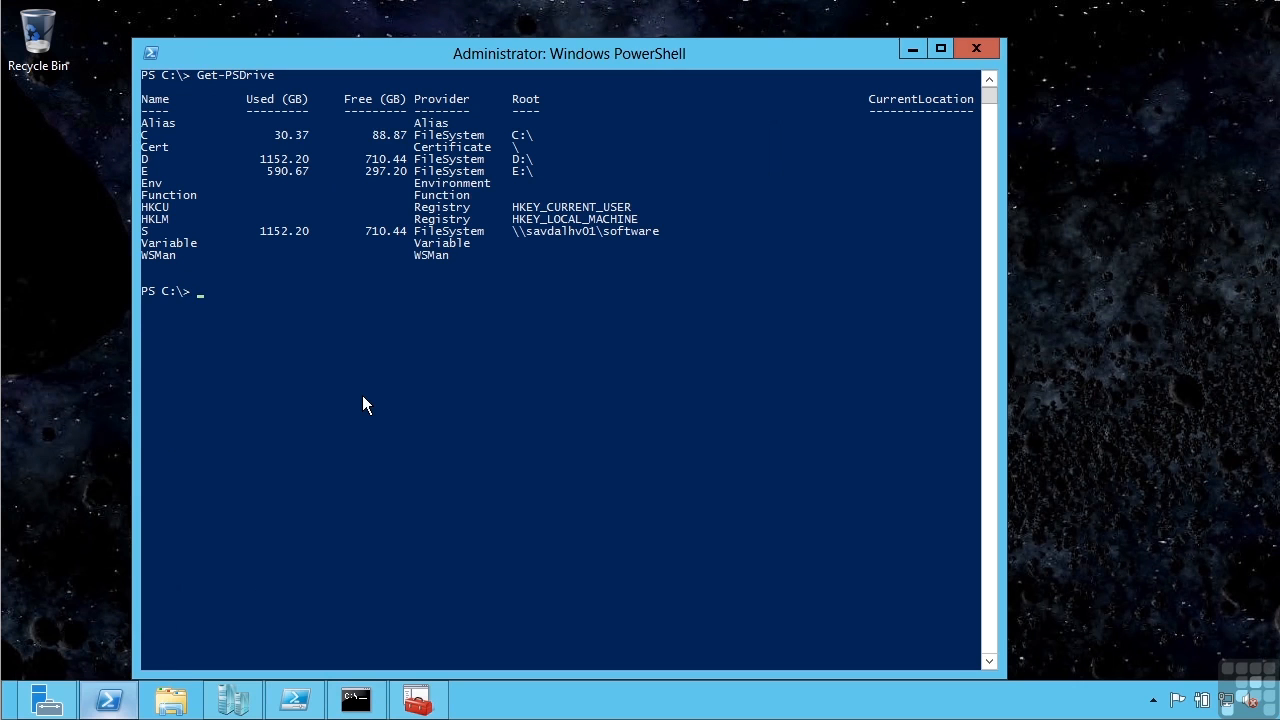
Step: Switch to Env:, list environment variables with Get-ChildItem, then return to C:
{"action": "type", "text": "Set-Location Env:"}
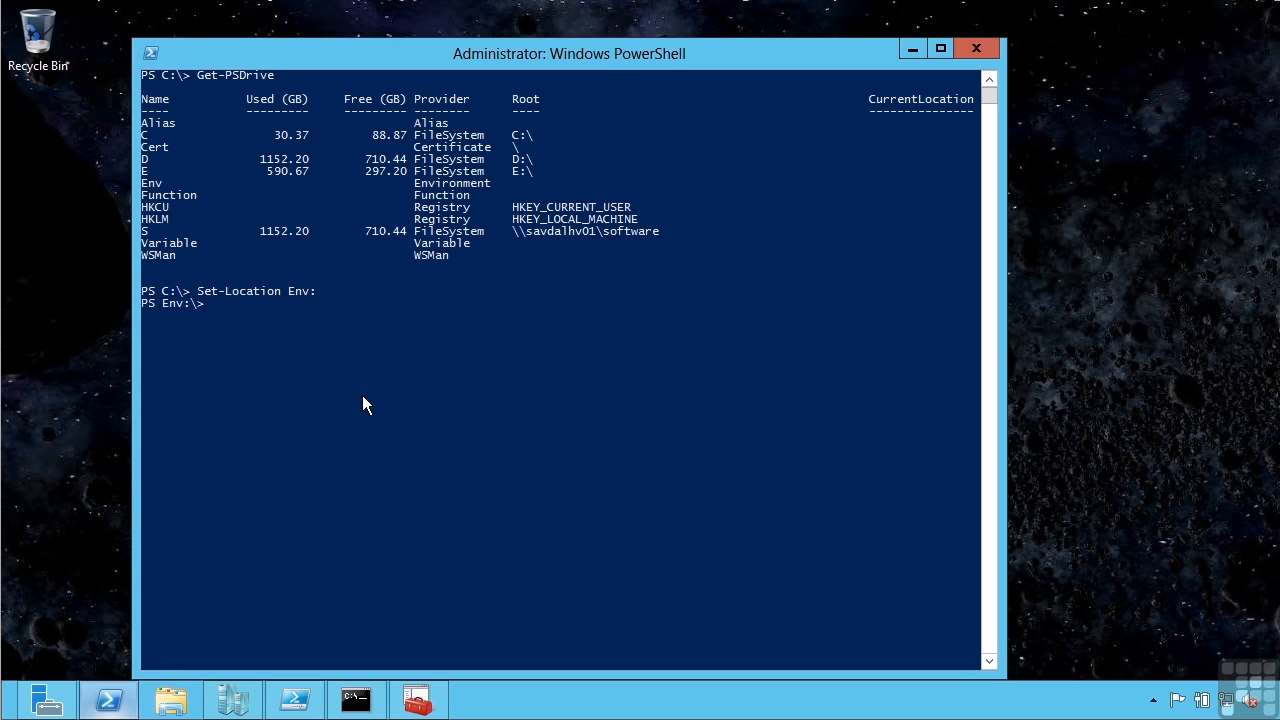
{"action": "type", "text": "Get-ChildItem"}
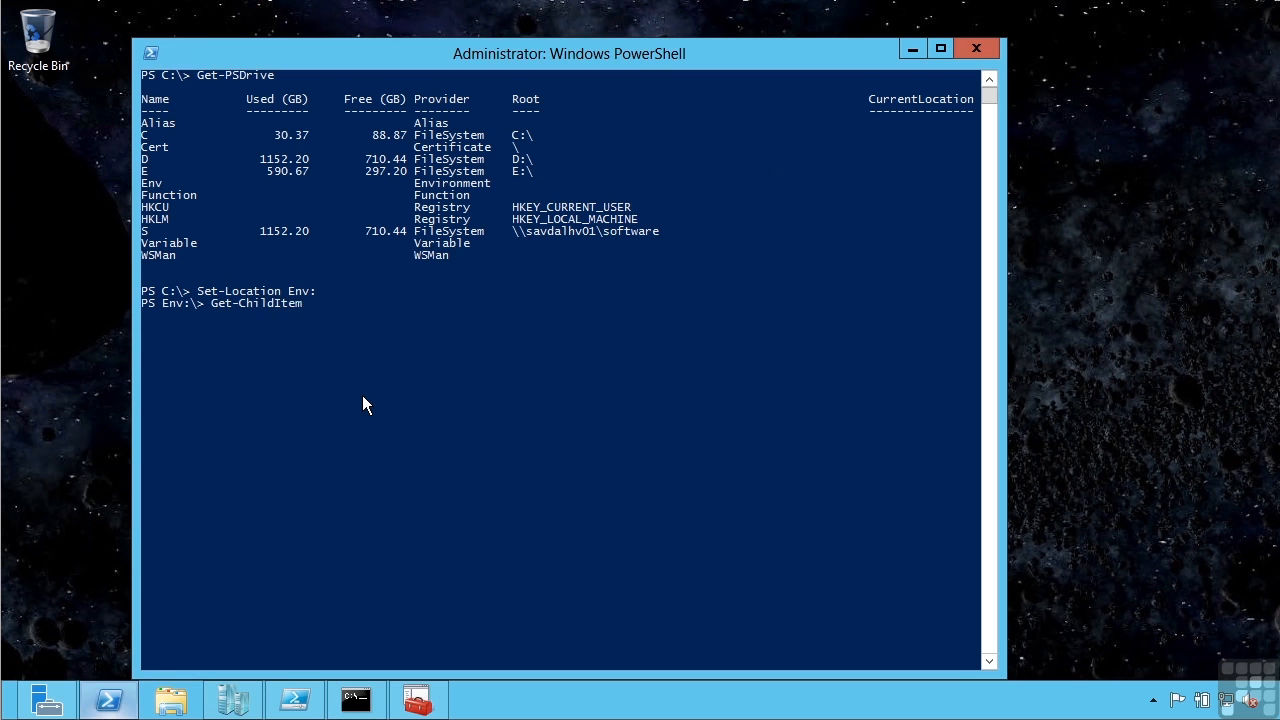
{"action": "key", "text": "enter"}
{"action": "type", "text": "c:"}
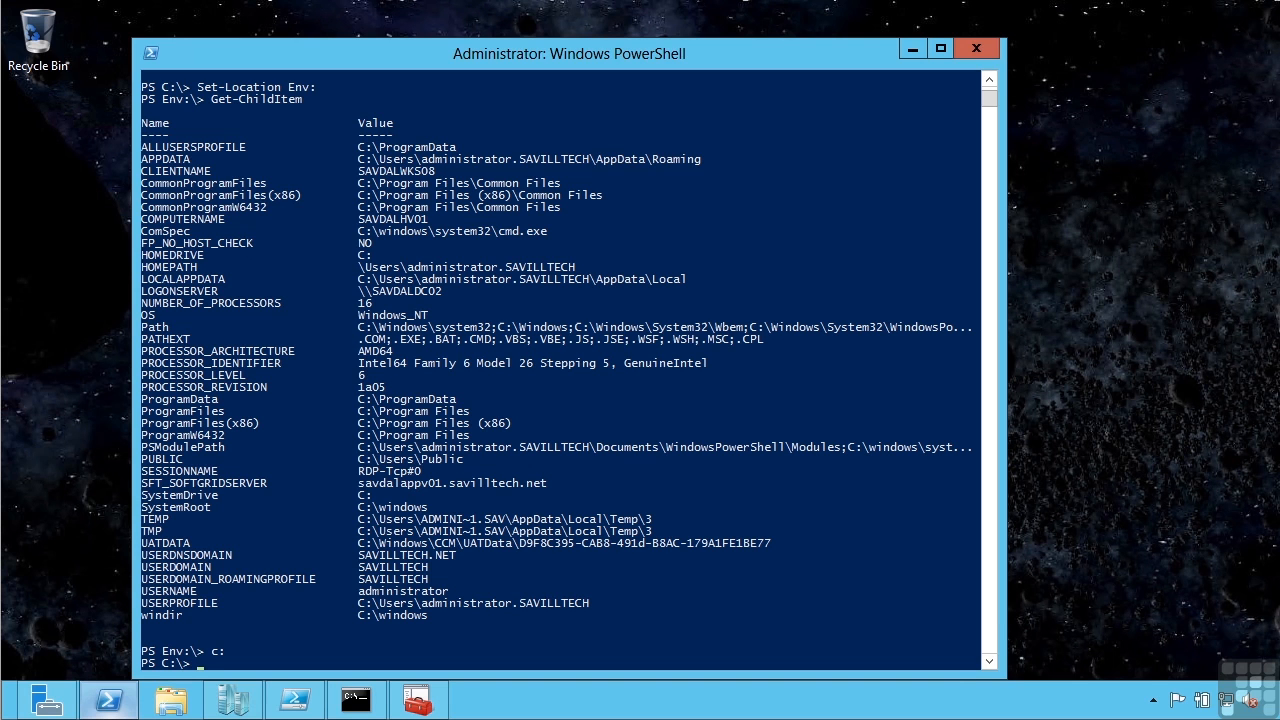
Step: List all commands with Get-Command, then filter by noun Path to five cmdlets including Test-Path
{"action": "type", "text": "get-comm"}
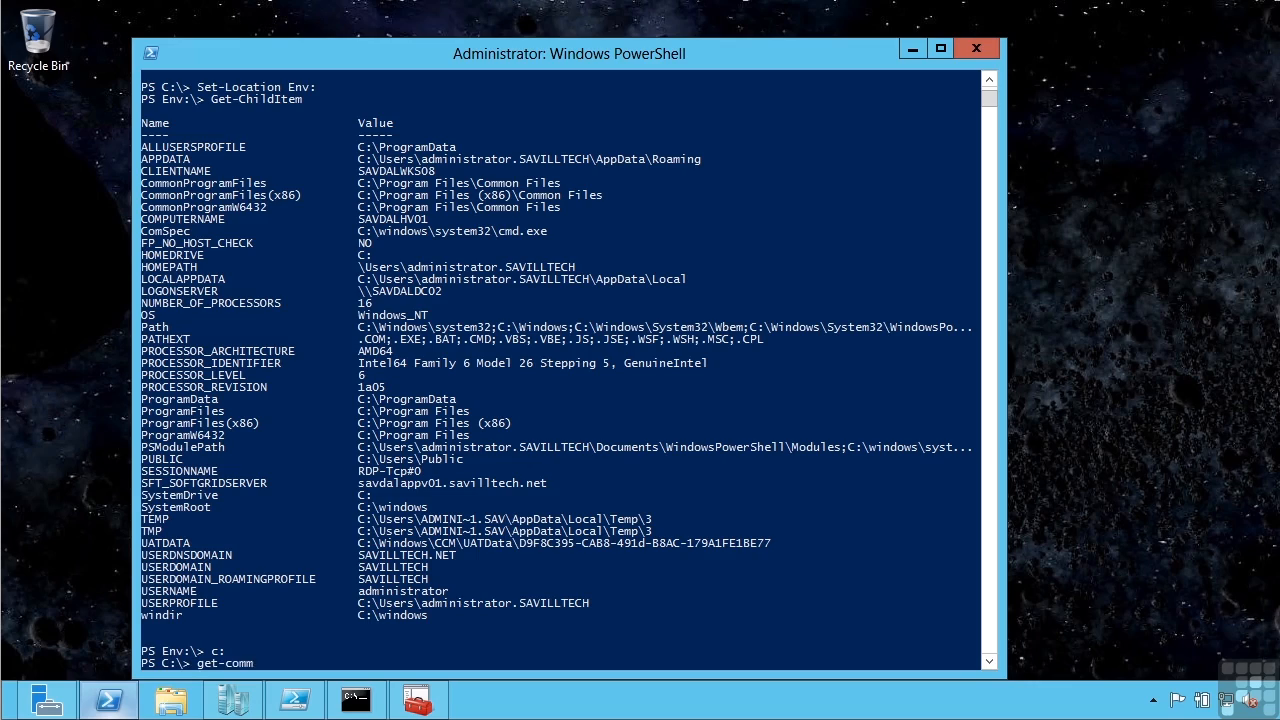
{"action": "key", "text": "enter"}
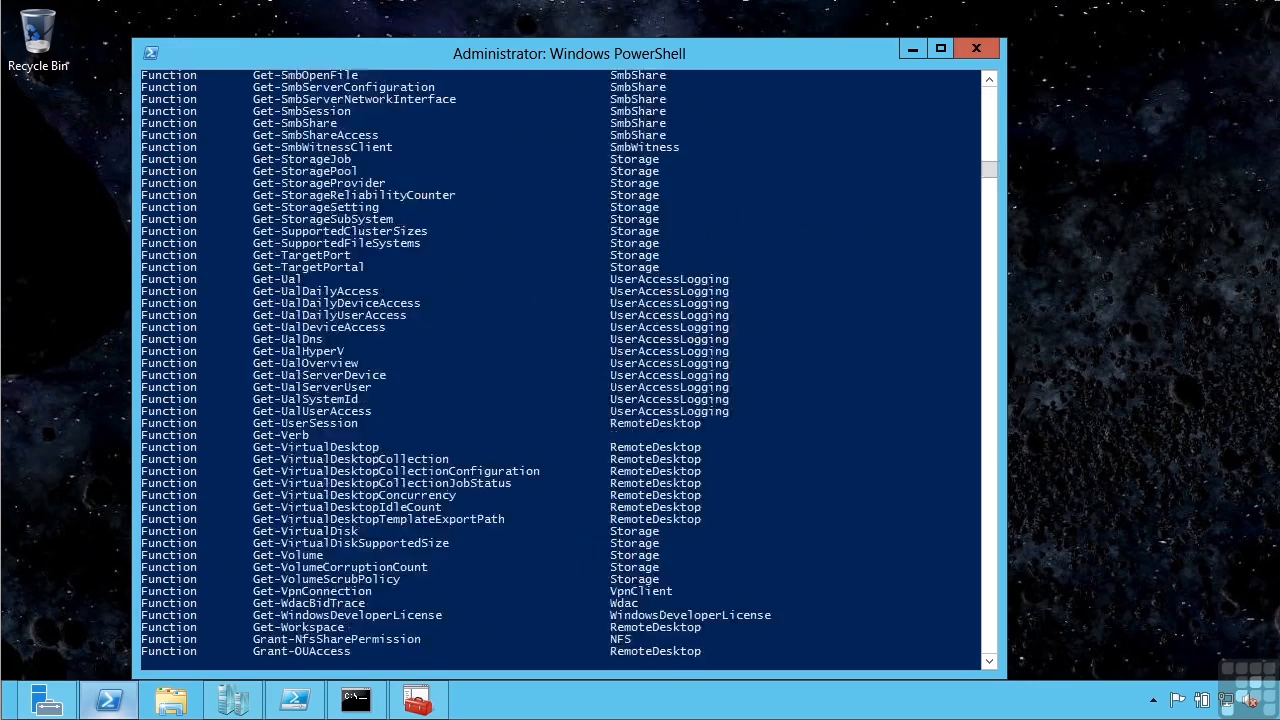
{"action": "scroll", "scroll_direction": "down", "scroll_amount": 3}
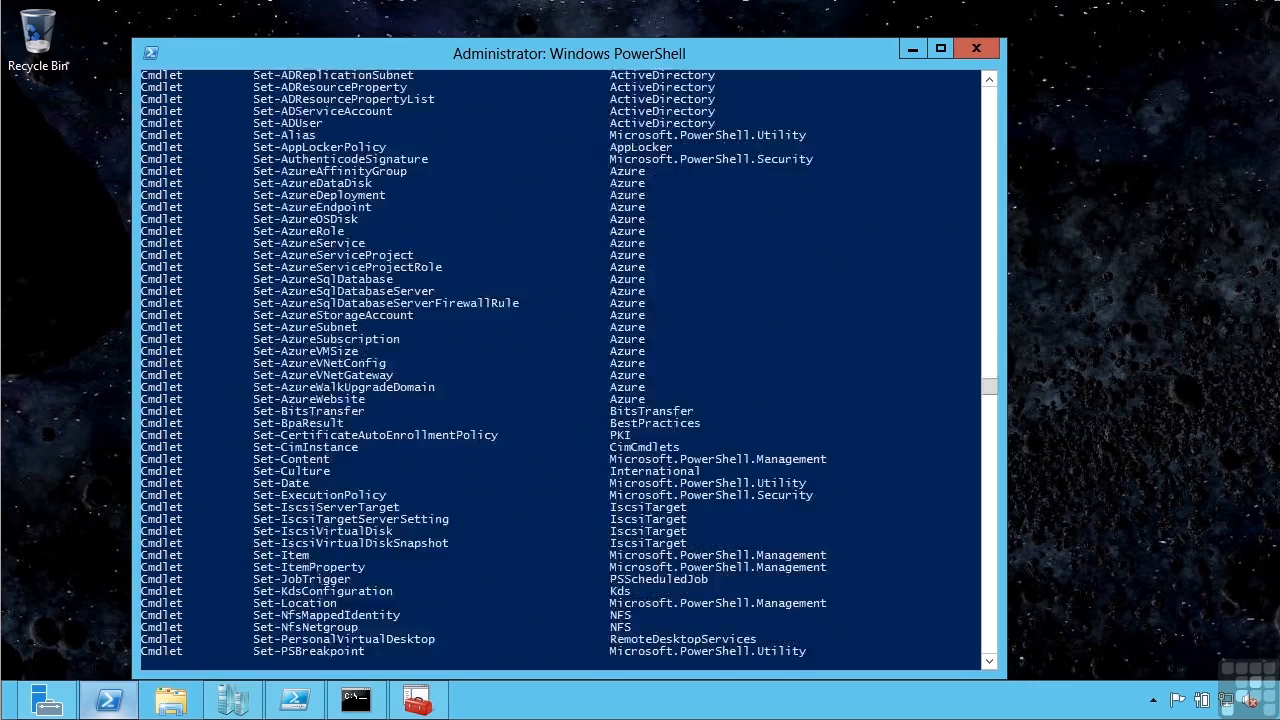
{"action": "scroll", "scroll_direction": "down", "scroll_amount": 3}
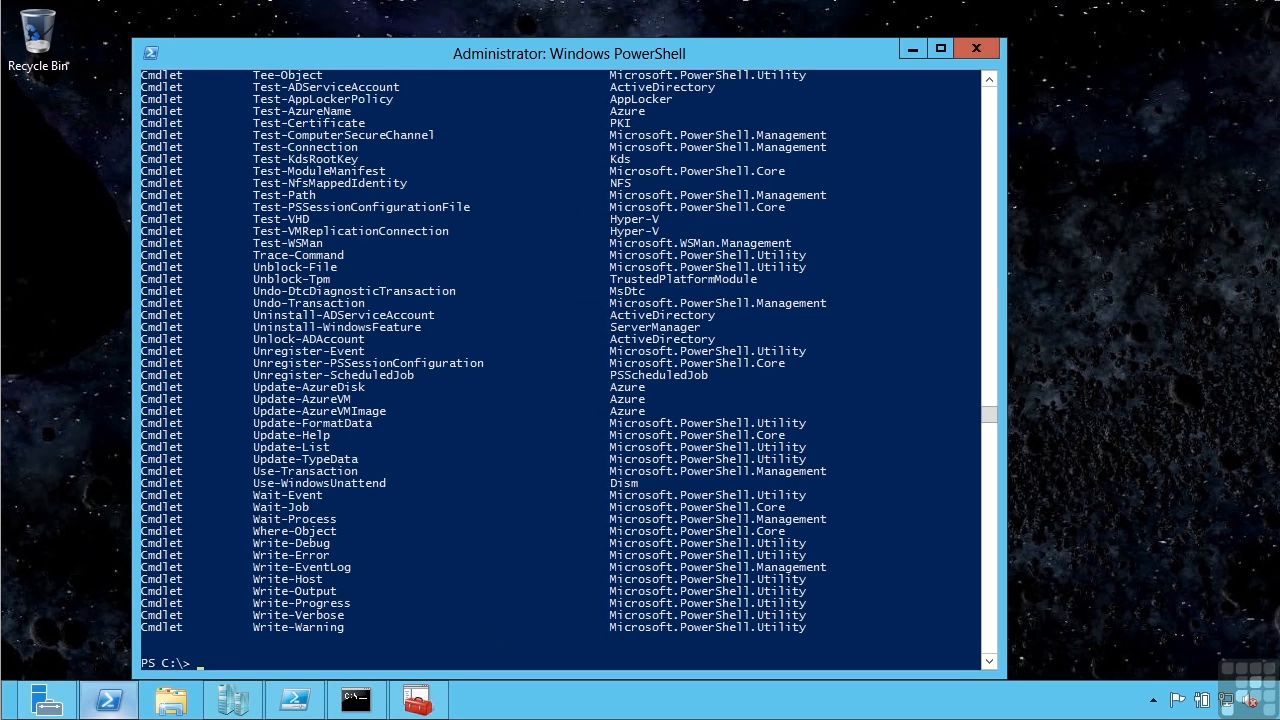
{"action": "type", "text": "get-command -noun Path"}
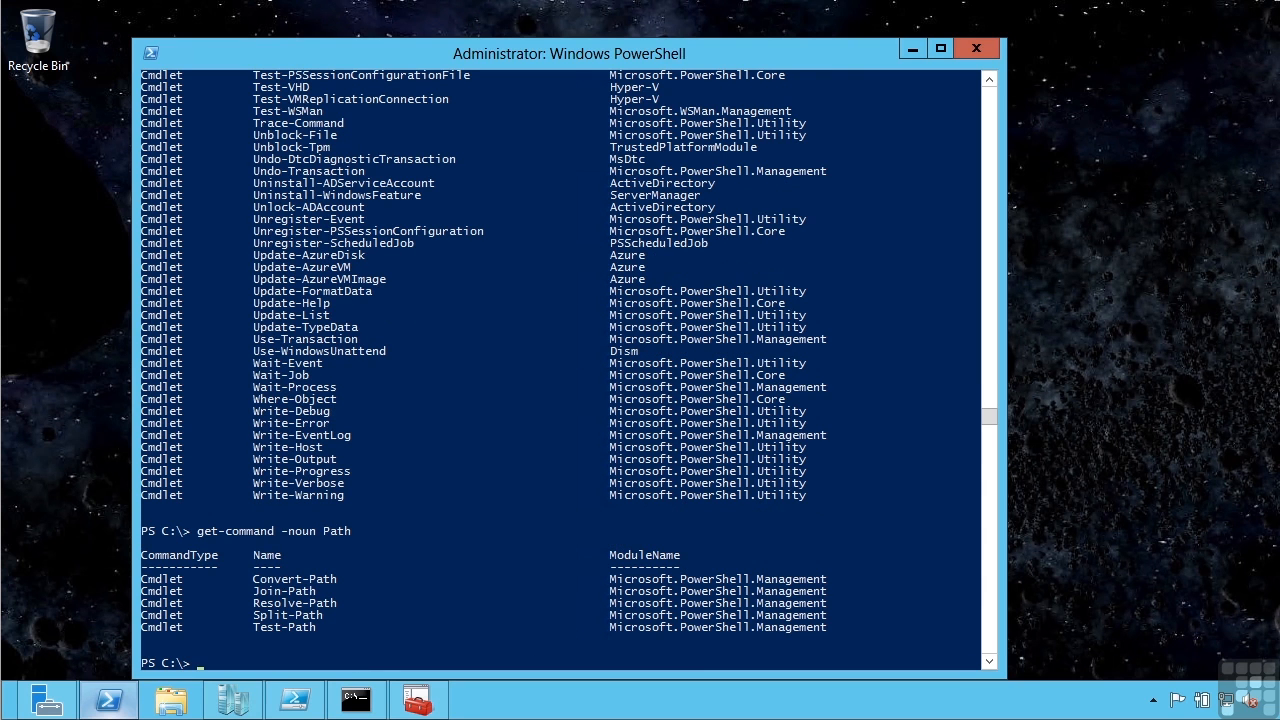
{"action": "type", "text": "get-he"}
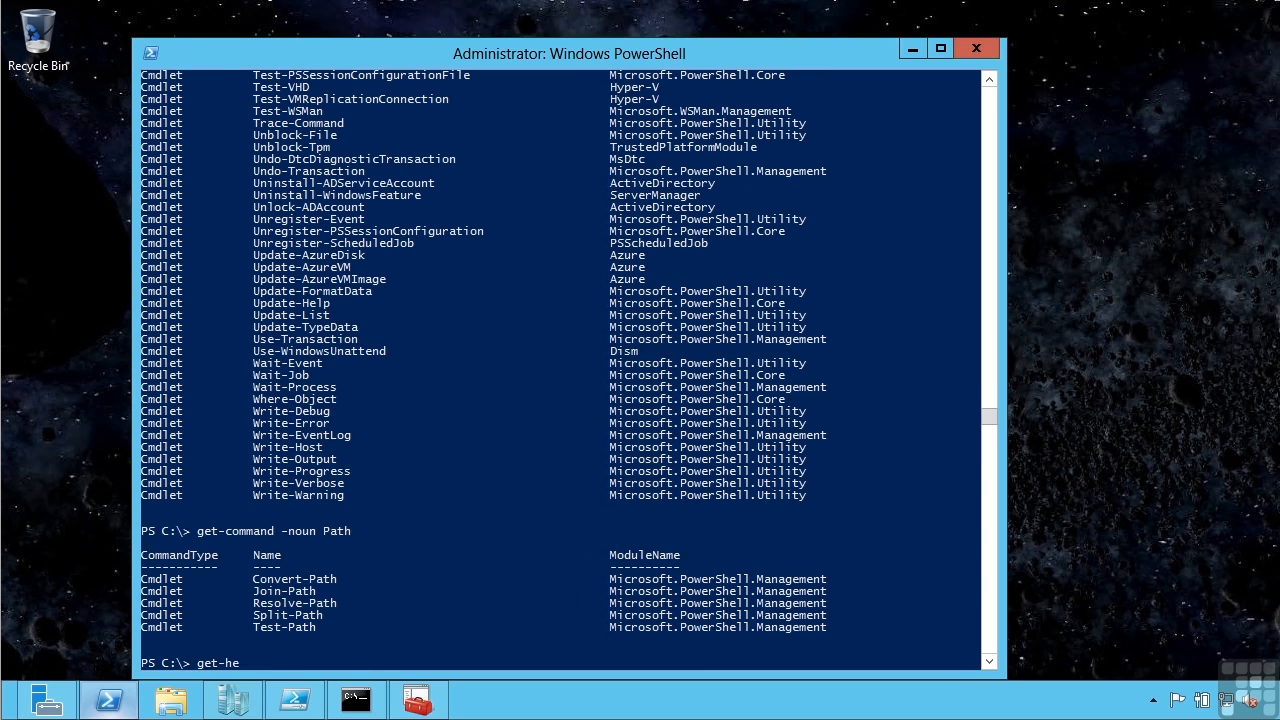
Step: Show get-help for Test-Path in default, -detailed and -examples forms
{"action": "type", "text": "lp"}
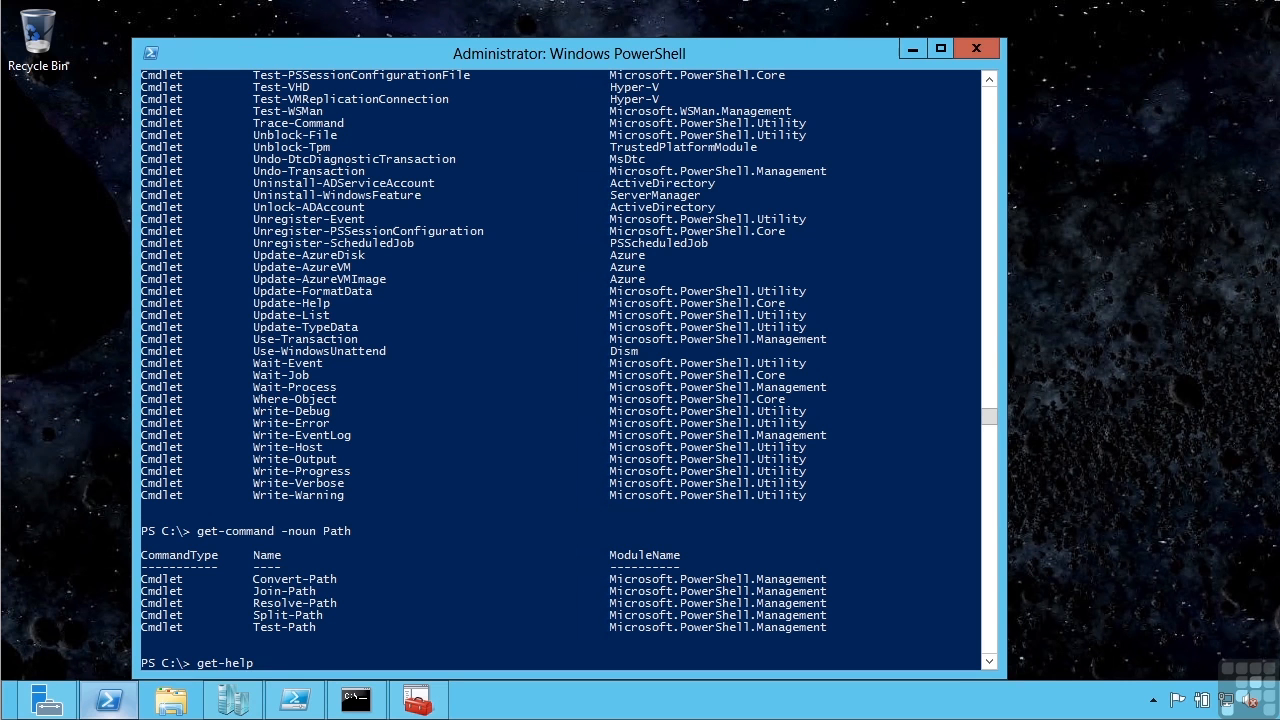
{"action": "type", "text": "test-path"}
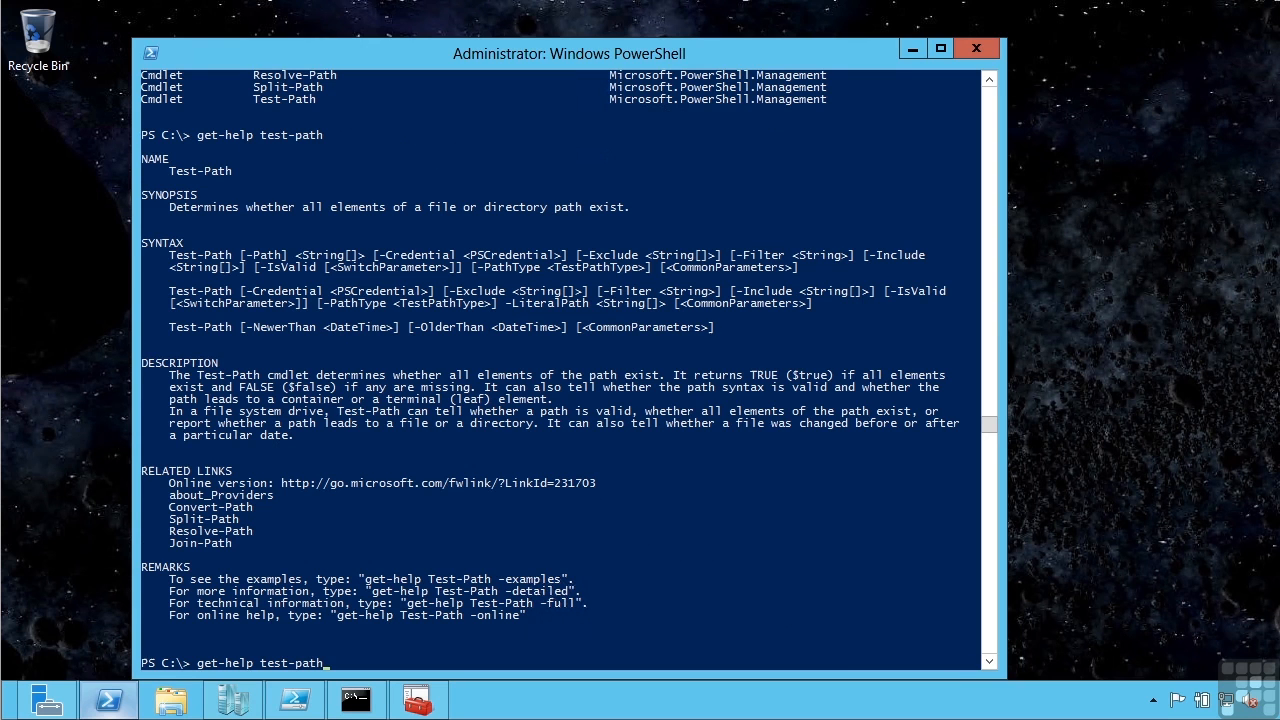
{"action": "type", "text": "-"}
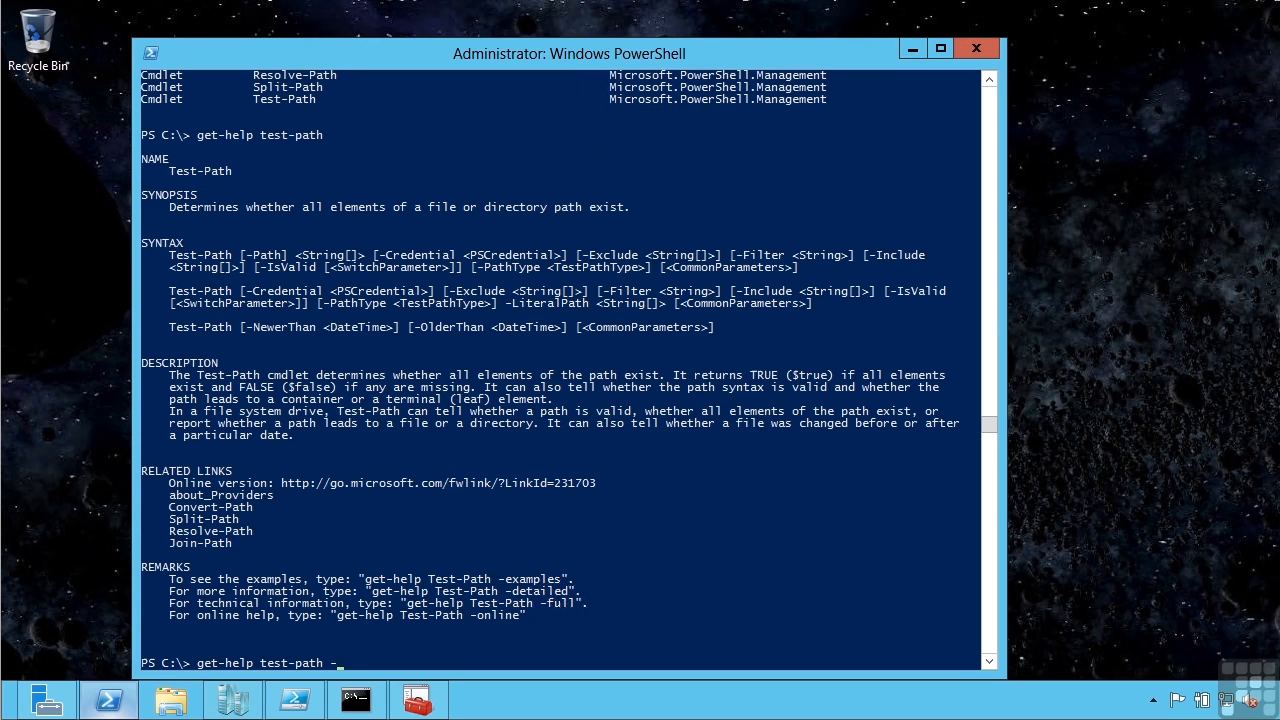
{"action": "type", "text": "detailed"}
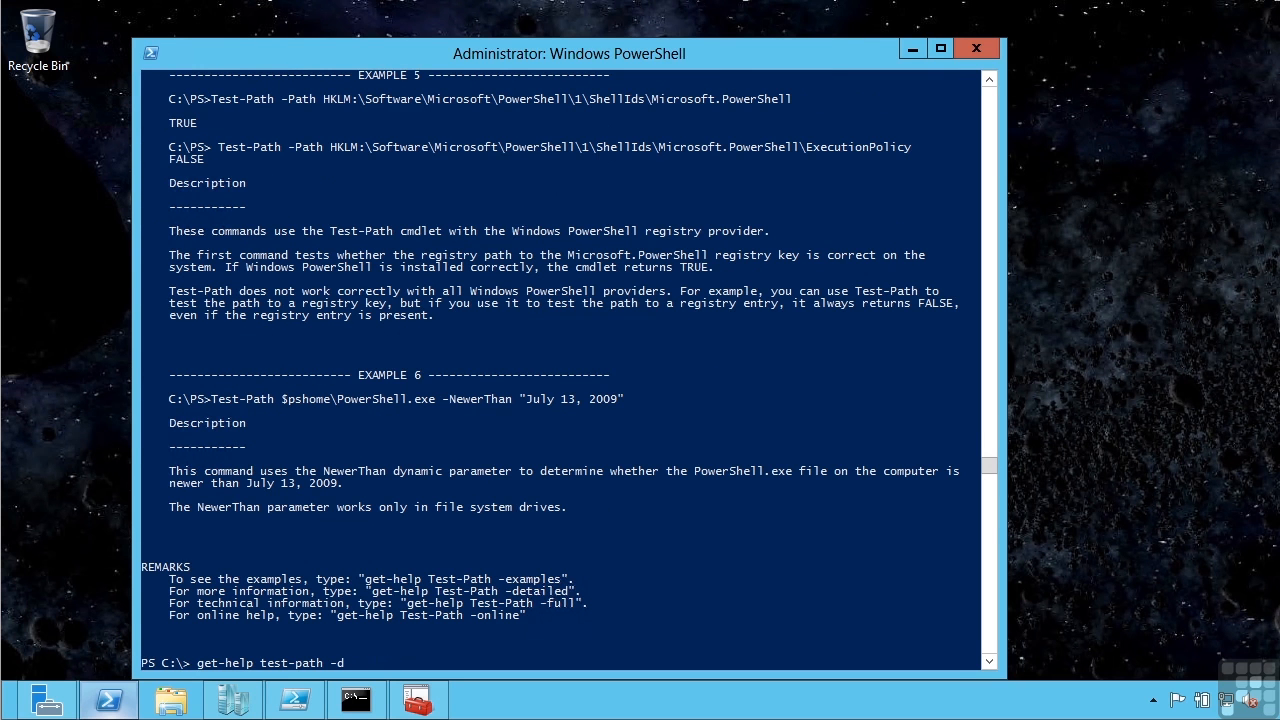
{"action": "type", "text": "examples"}
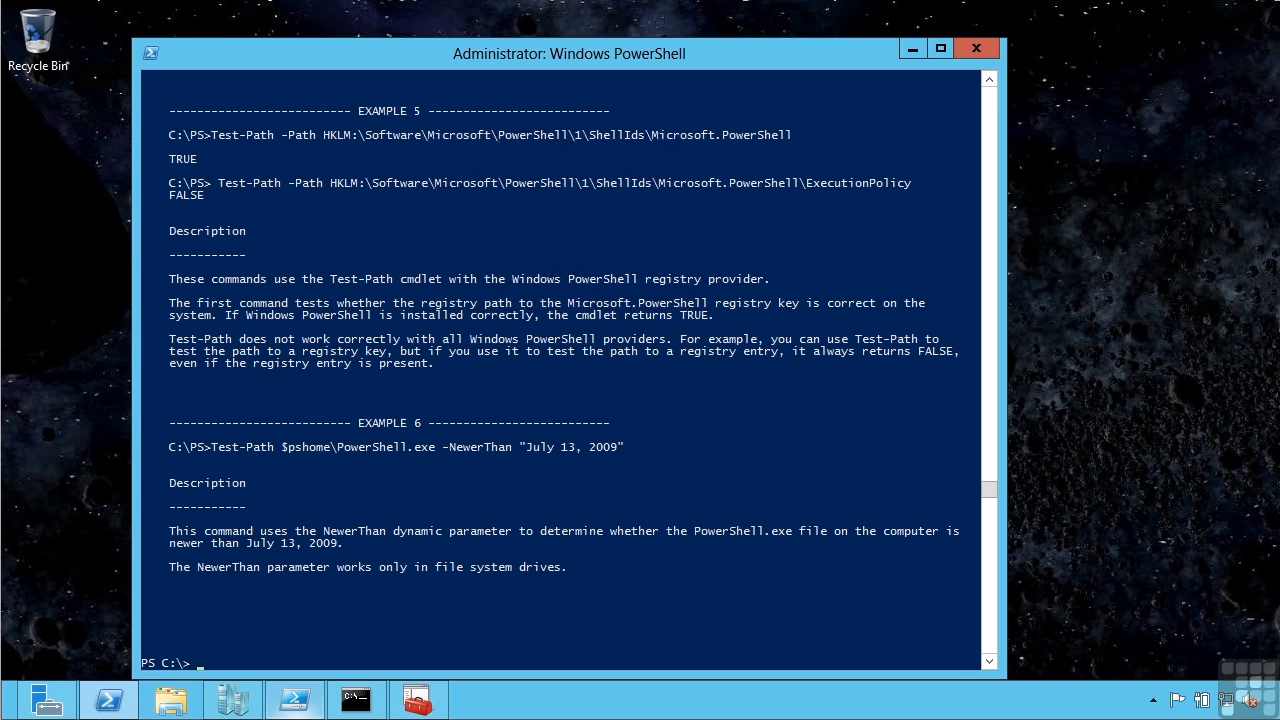
Step: Run get-module, then get-module -ListAvailable showing Azure, CompInfo and WakeUp
{"action": "type", "text": "get-module"}
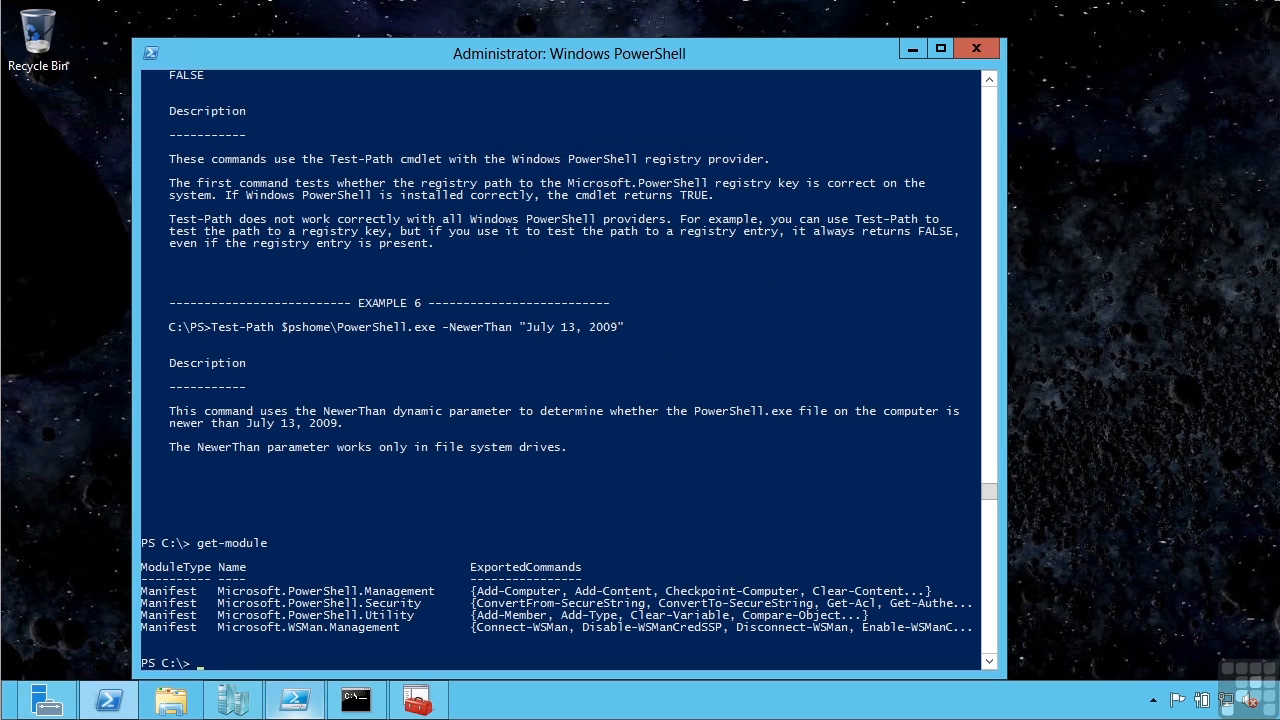
{"action": "type", "text": "get-"}
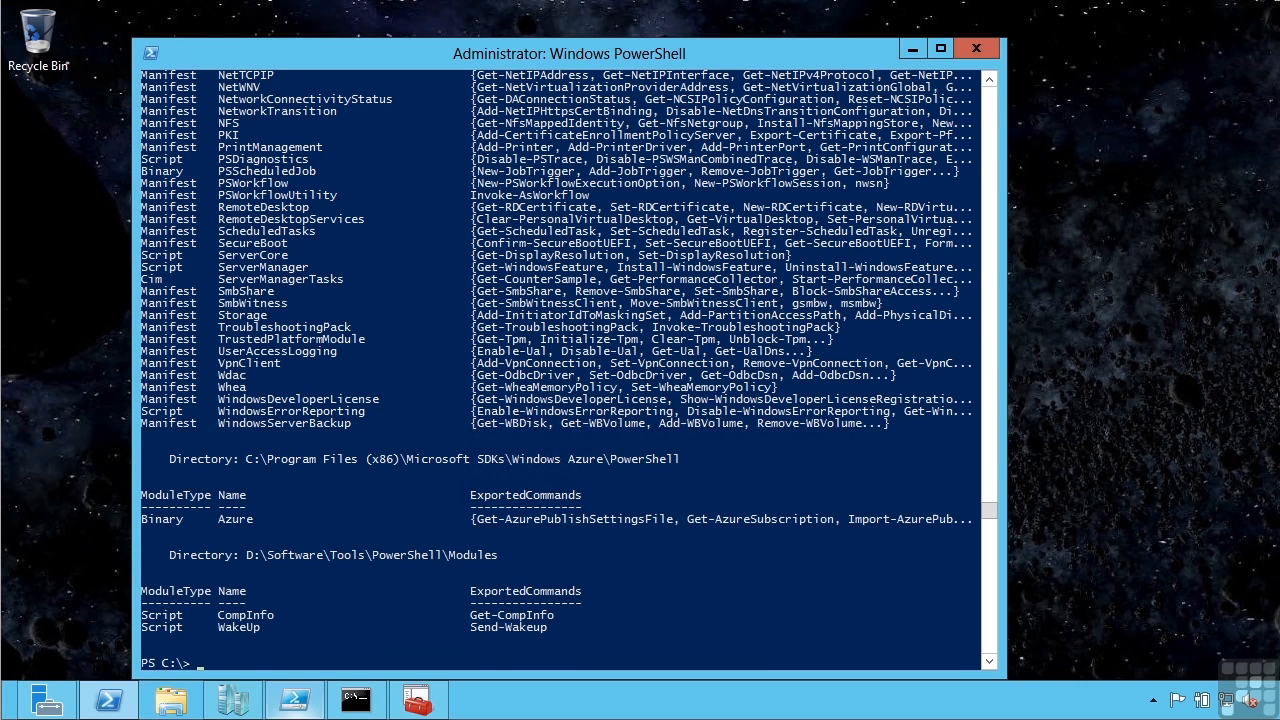
{"action": "mouse_move", "coordinate": [1213, 308]}
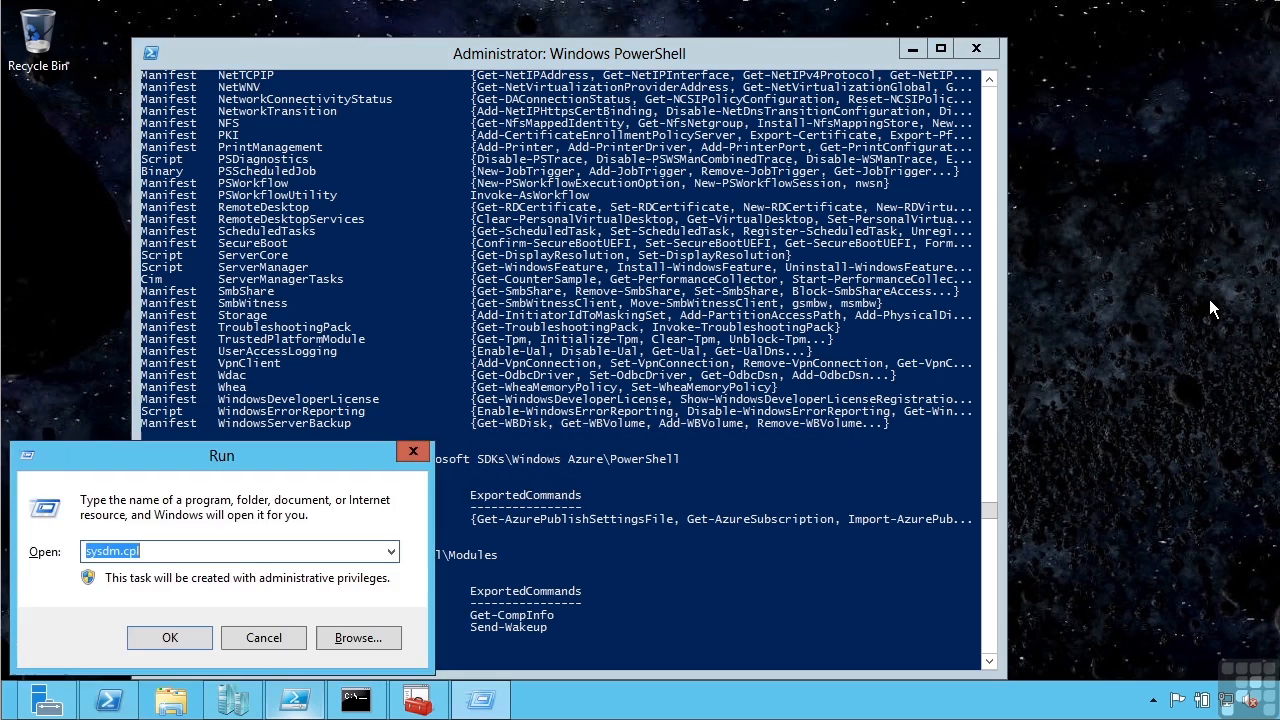
{"action": "left_click", "coordinate": [169, 638]}
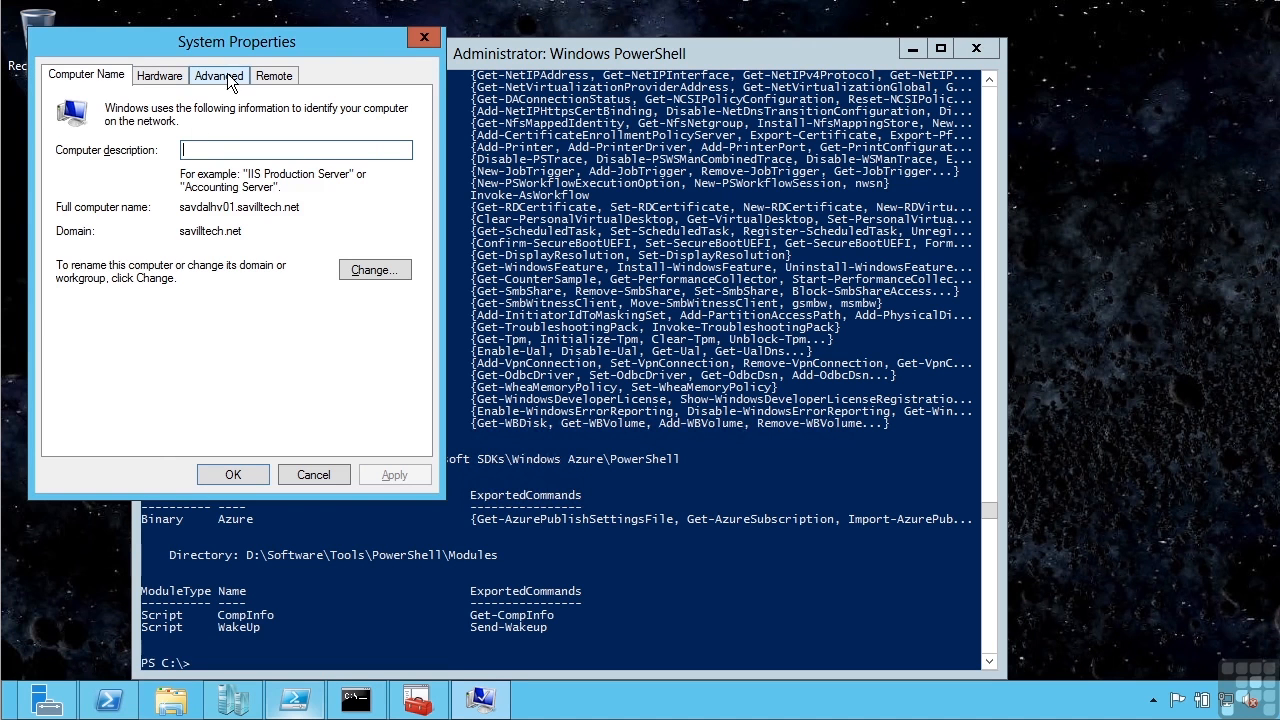
{"action": "left_click", "coordinate": [218, 75]}
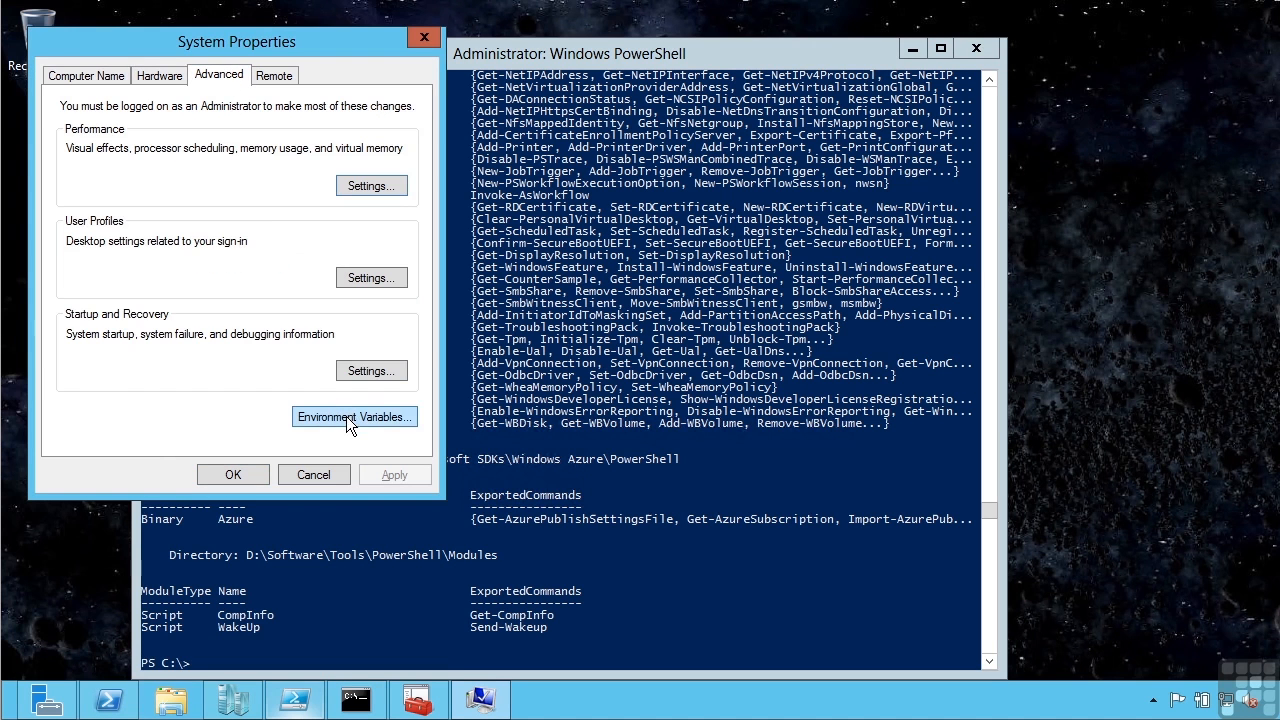
{"action": "left_click", "coordinate": [354, 416]}
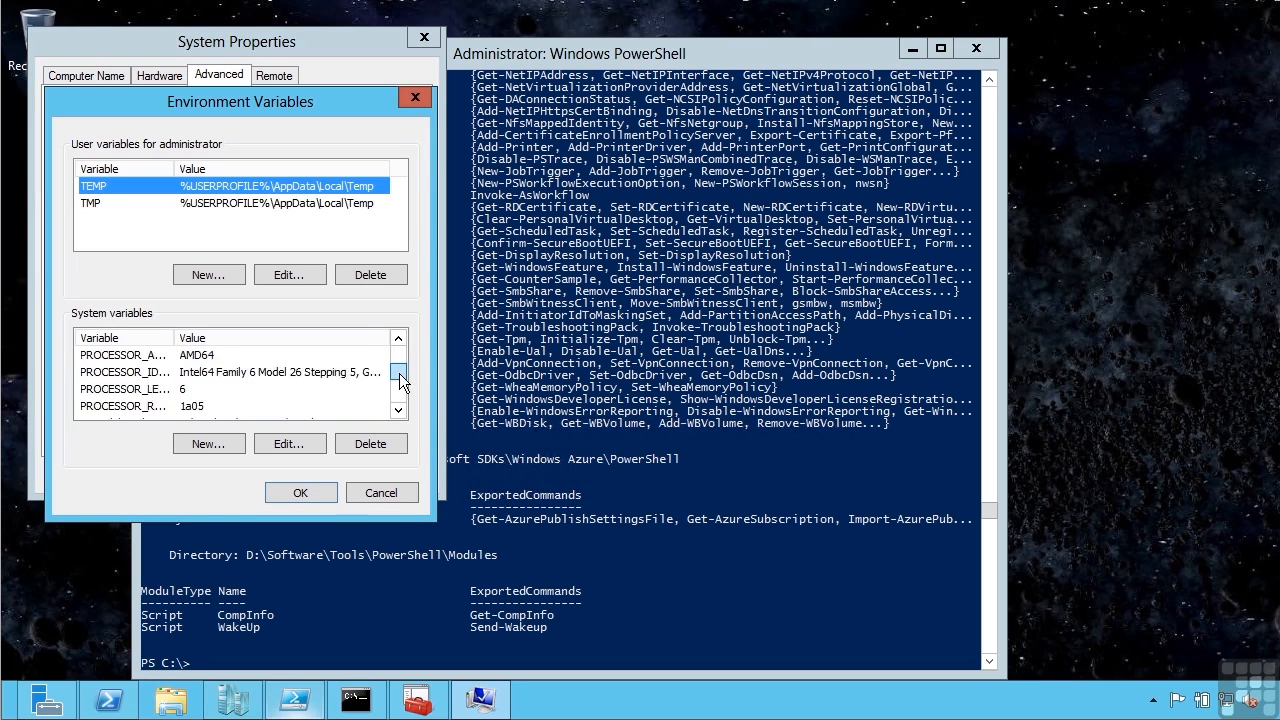
{"action": "scroll", "scroll_direction": "down", "scroll_amount": 3}
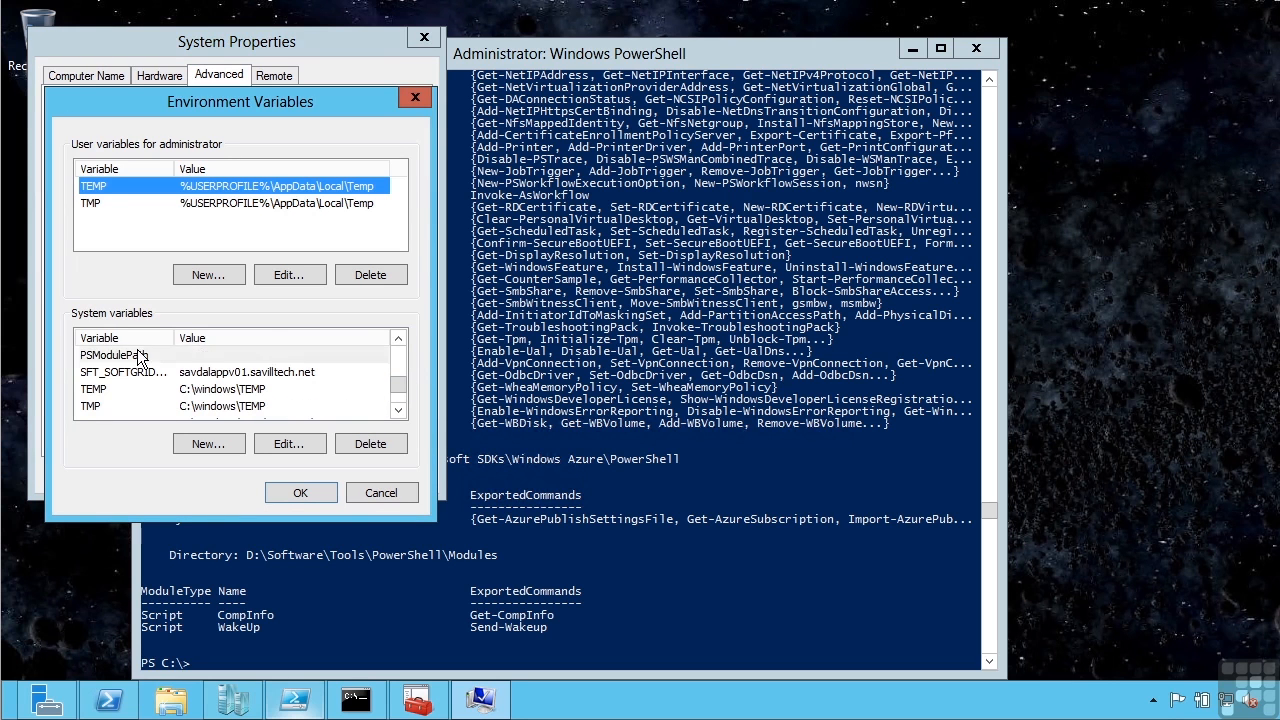
{"action": "left_click", "coordinate": [289, 443]}
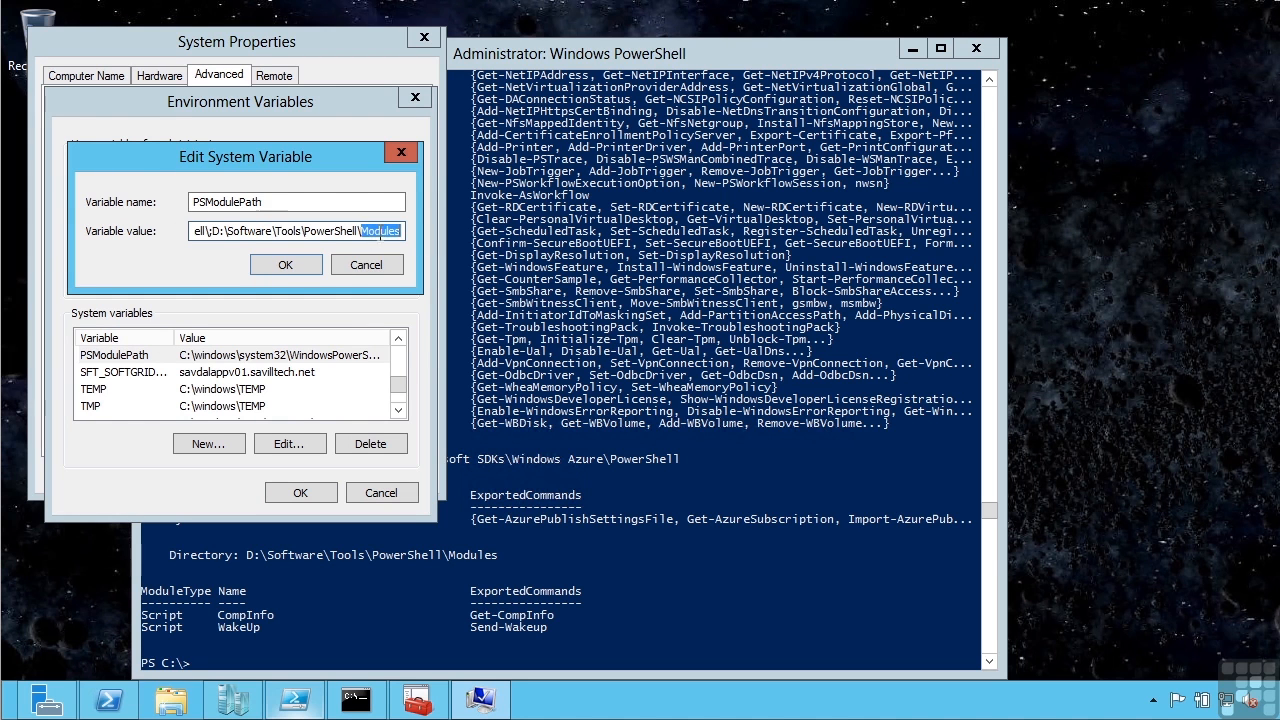
{"action": "left_click", "coordinate": [366, 264]}
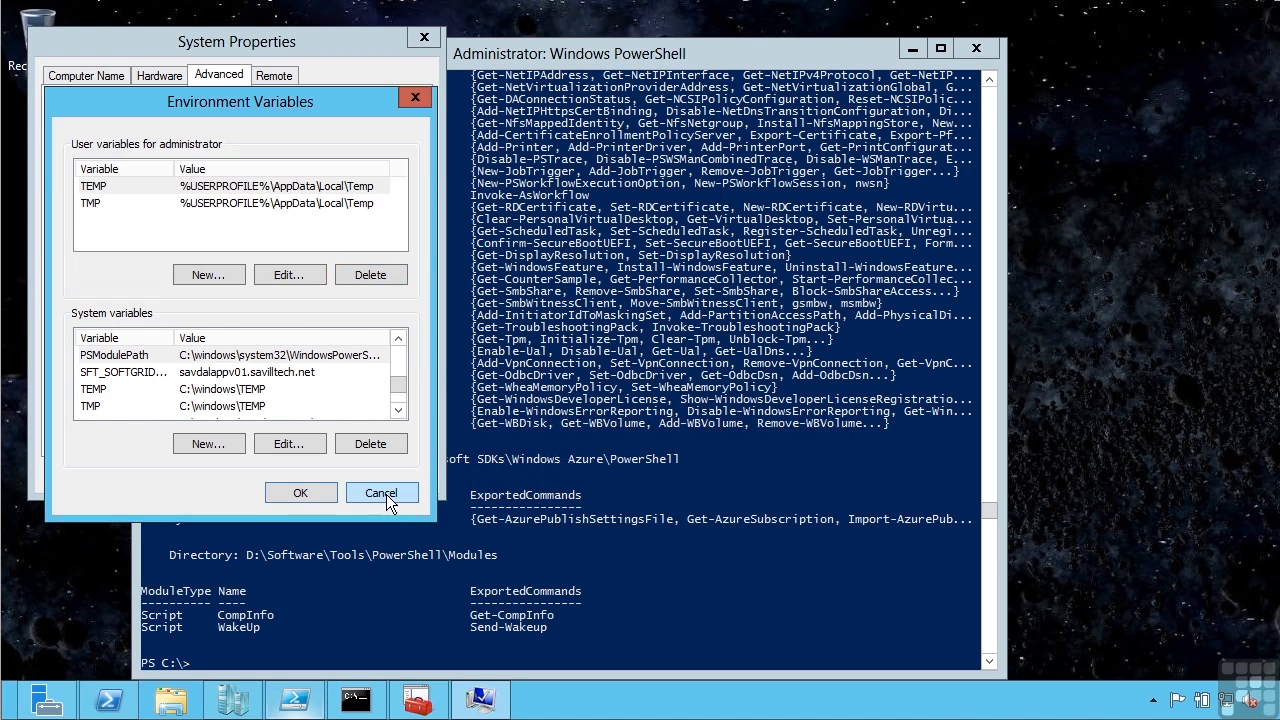
{"action": "left_click", "coordinate": [380, 493]}
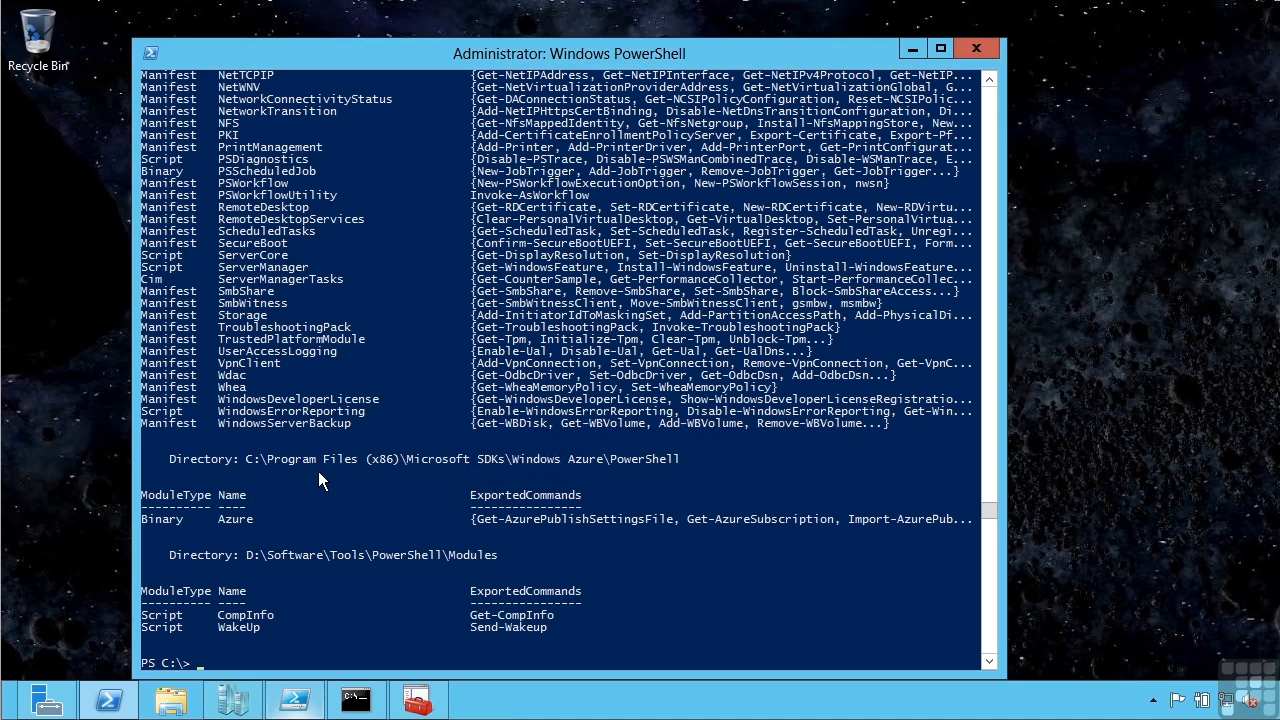
{"action": "mouse_move", "coordinate": [379, 468]}
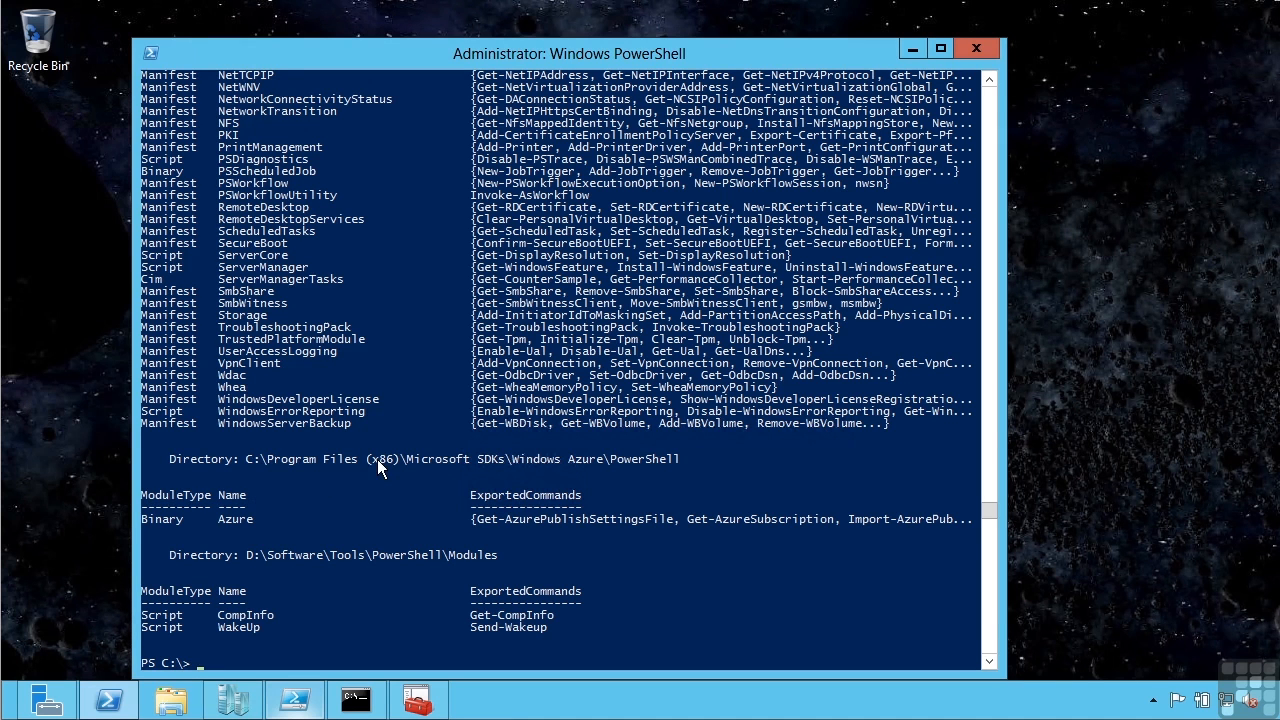
{"action": "mouse_move", "coordinate": [836, 558]}
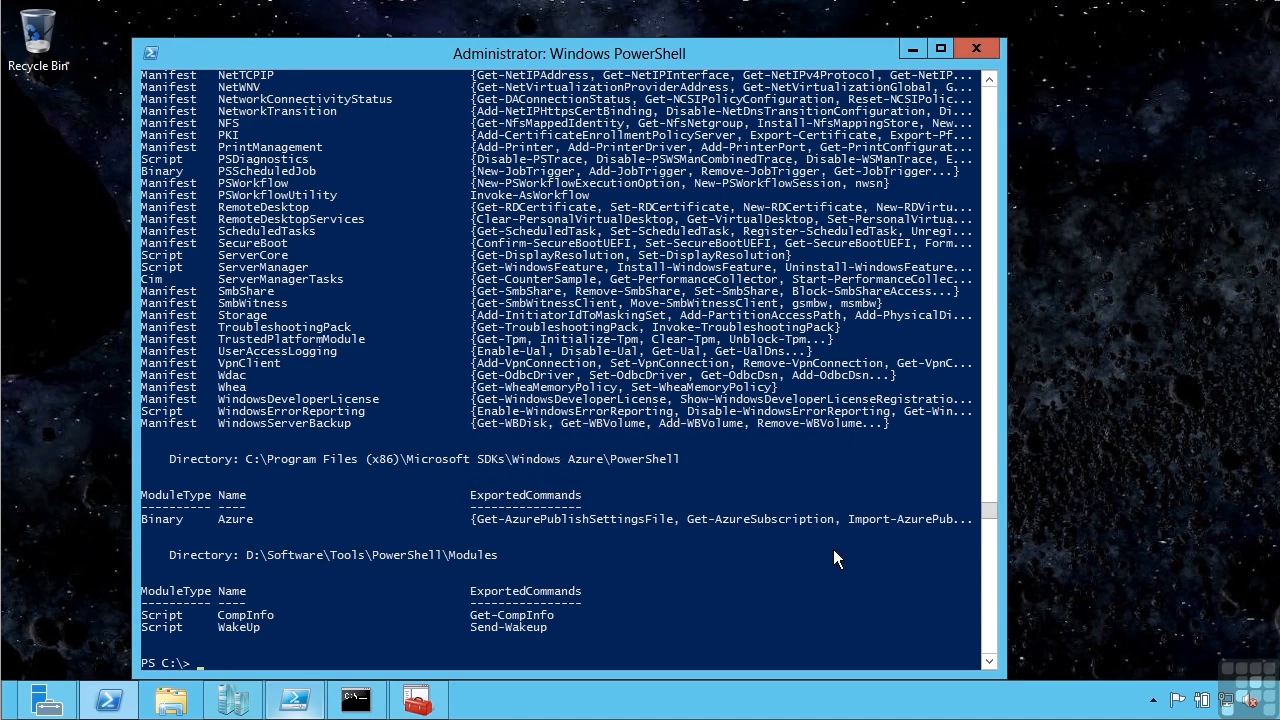
{"action": "mouse_move", "coordinate": [793, 600]}
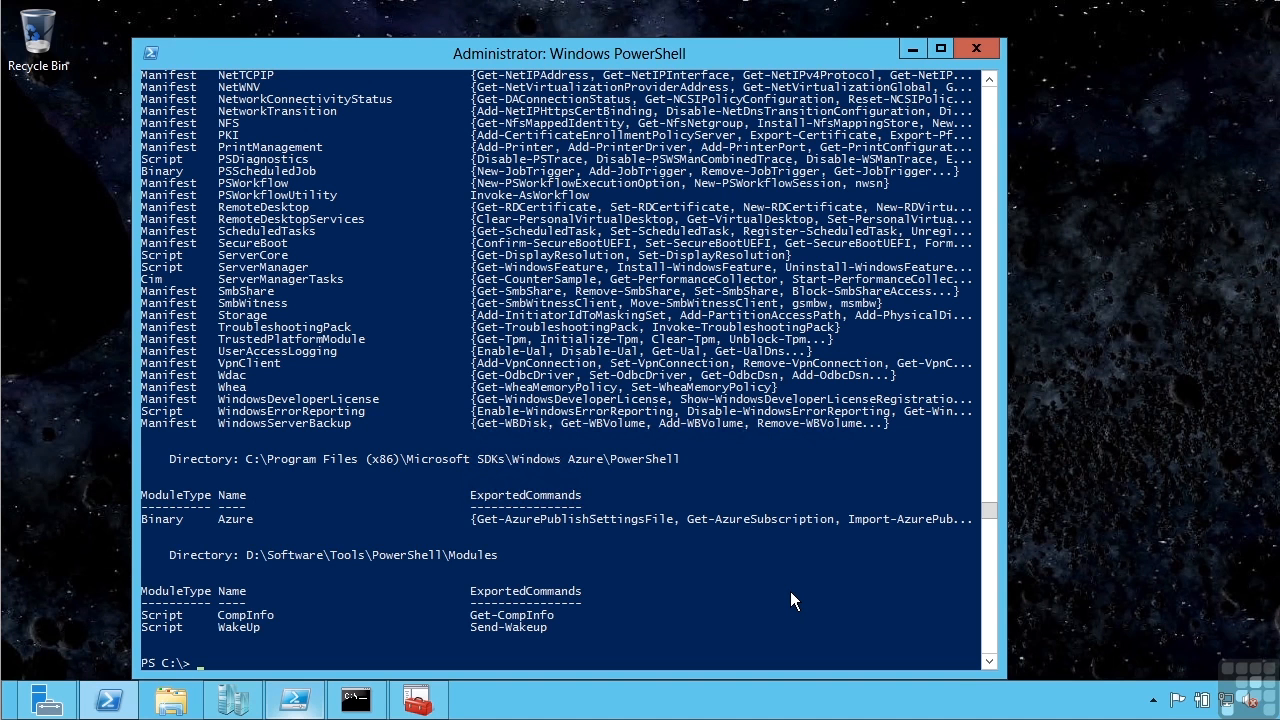
{"action": "mouse_move", "coordinate": [425, 528]}
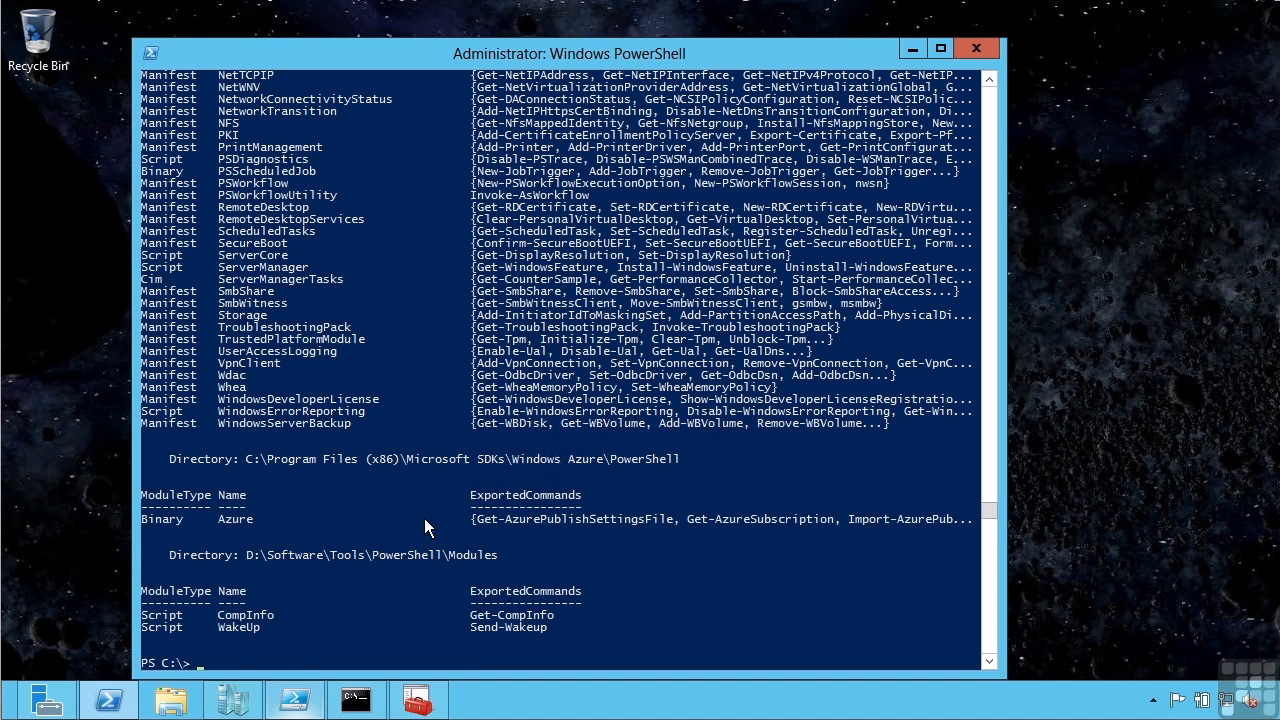
Step: Run import-module Storage and get-command -Module Storage, listing functions like Set-Disk and Update-Disk
{"action": "type", "text": "import-mo"}
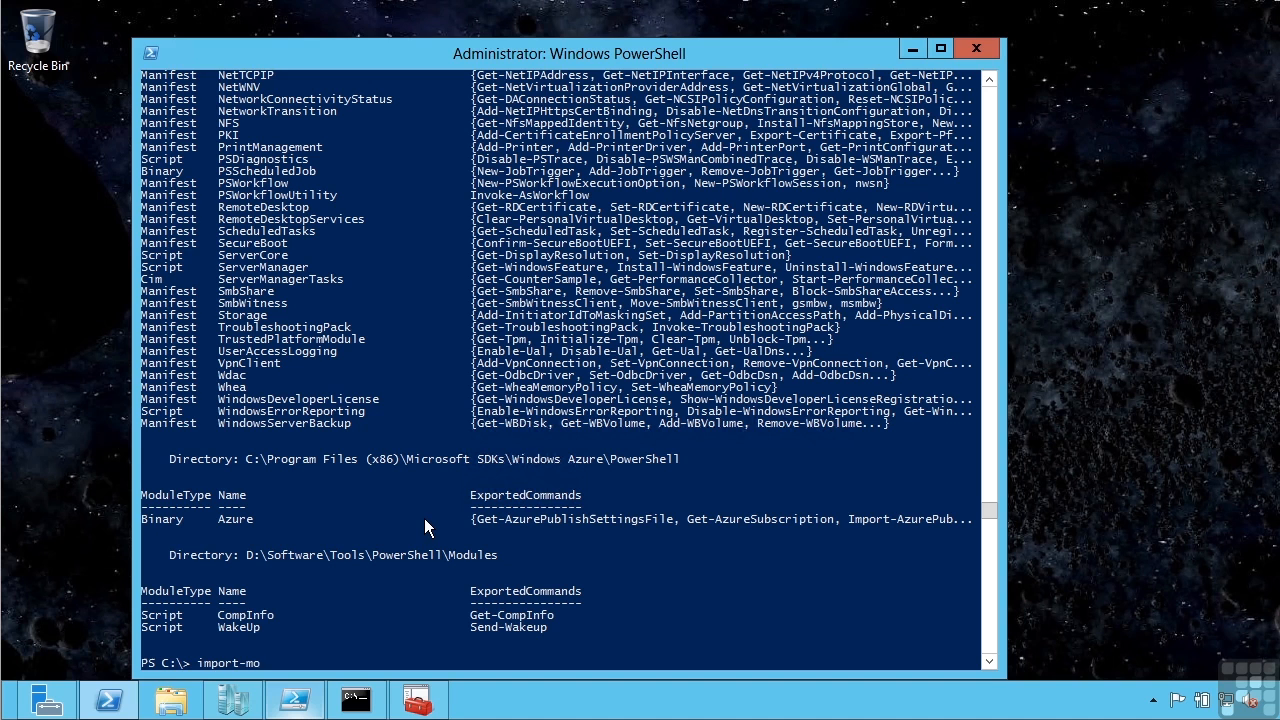
{"action": "type", "text": "dule"}
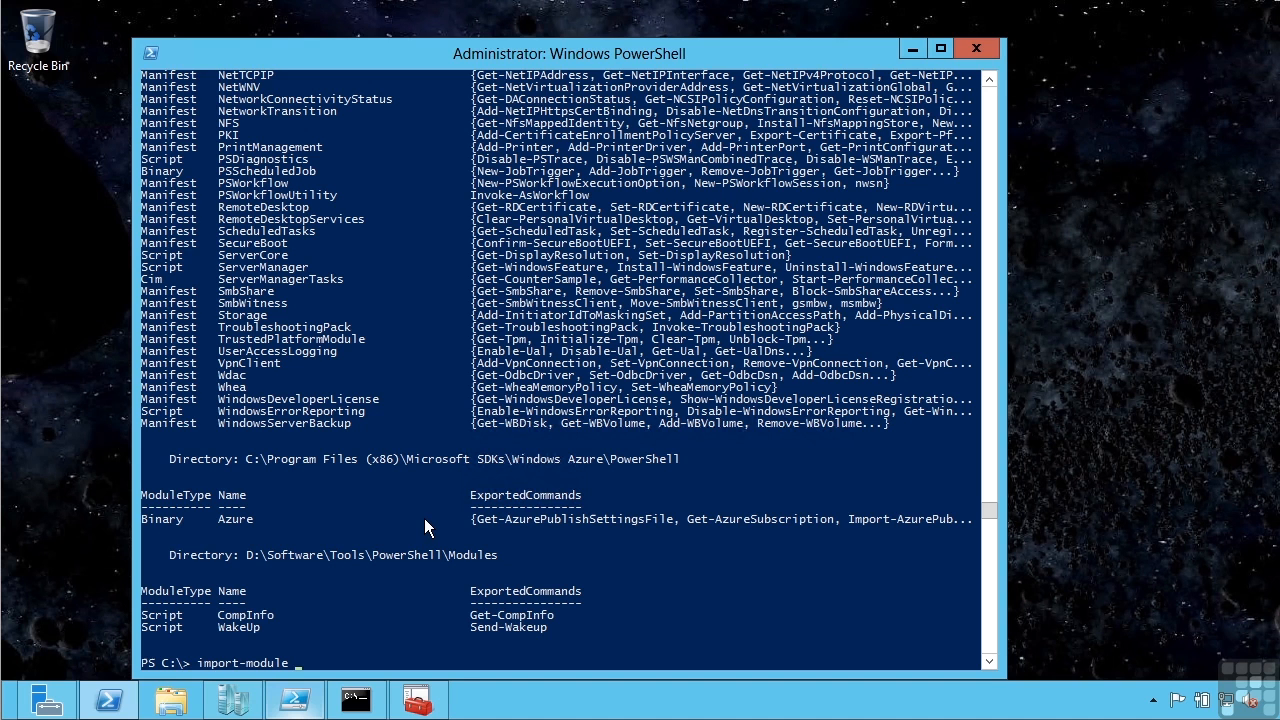
{"action": "type", "text": "Storage"}
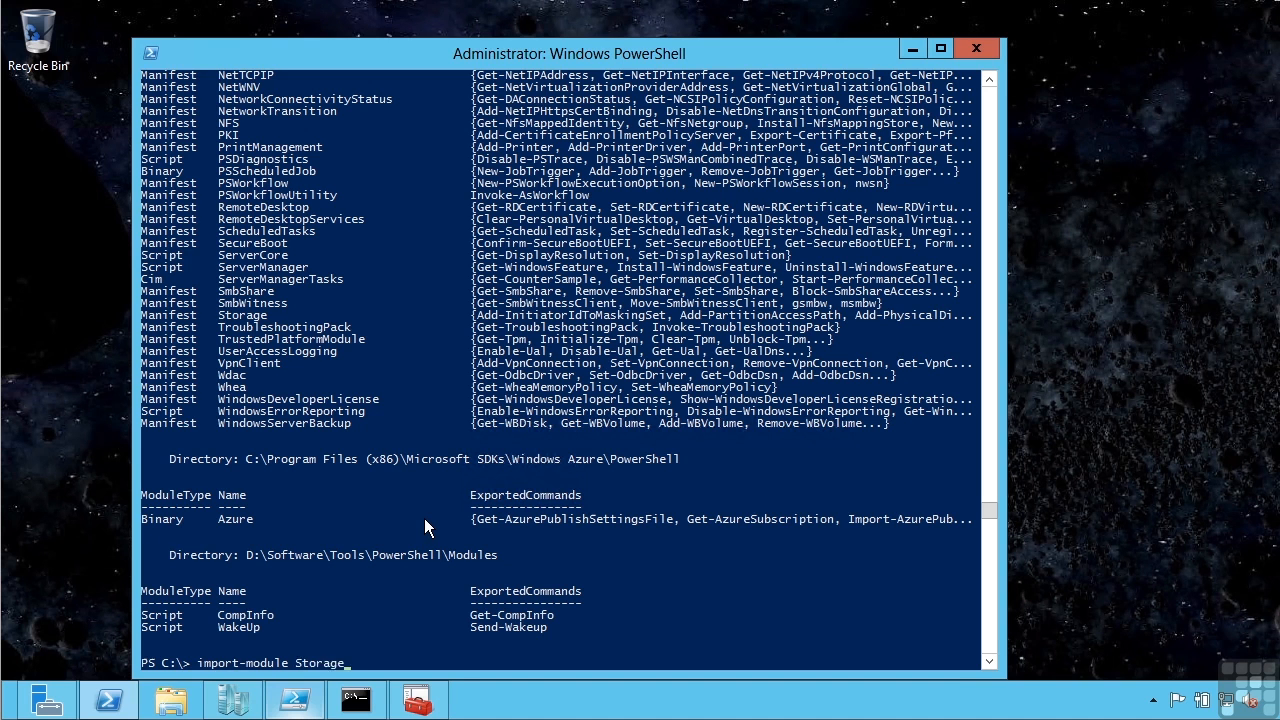
{"action": "type", "text": "get-command -"}
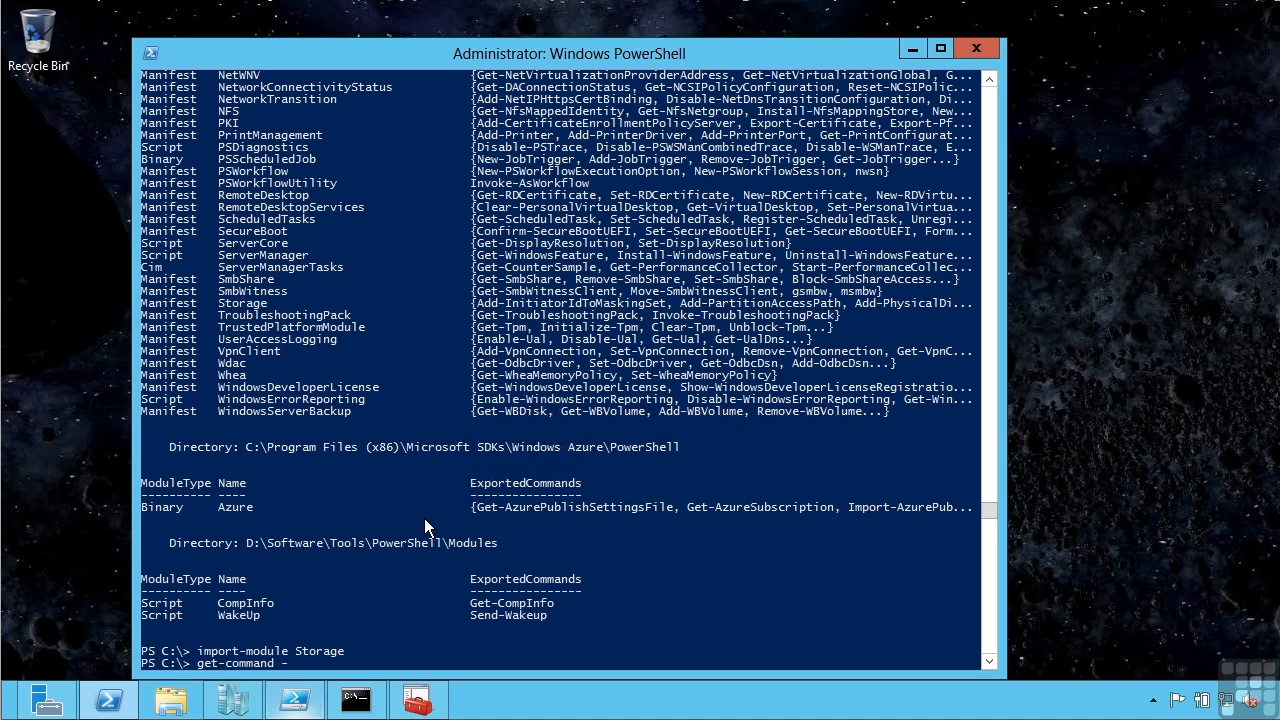
{"action": "type", "text": "Module Stor"}
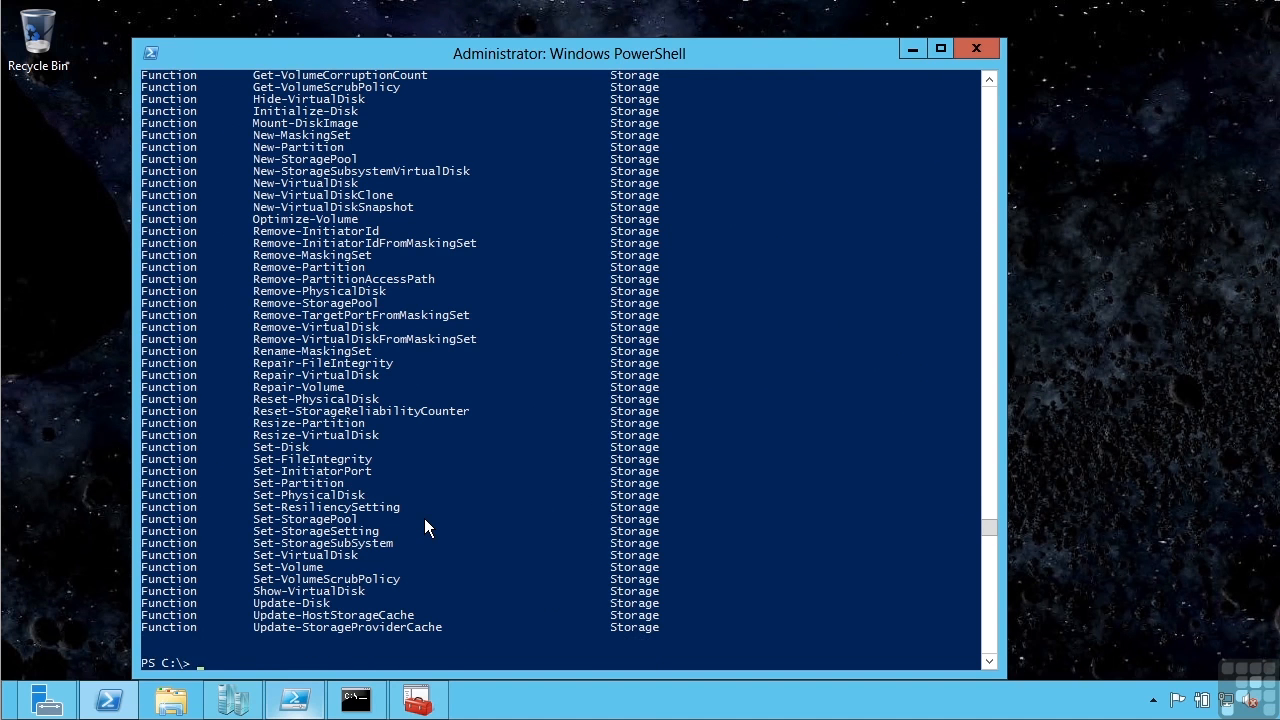
{"action": "type", "text": "import-module Storage"}
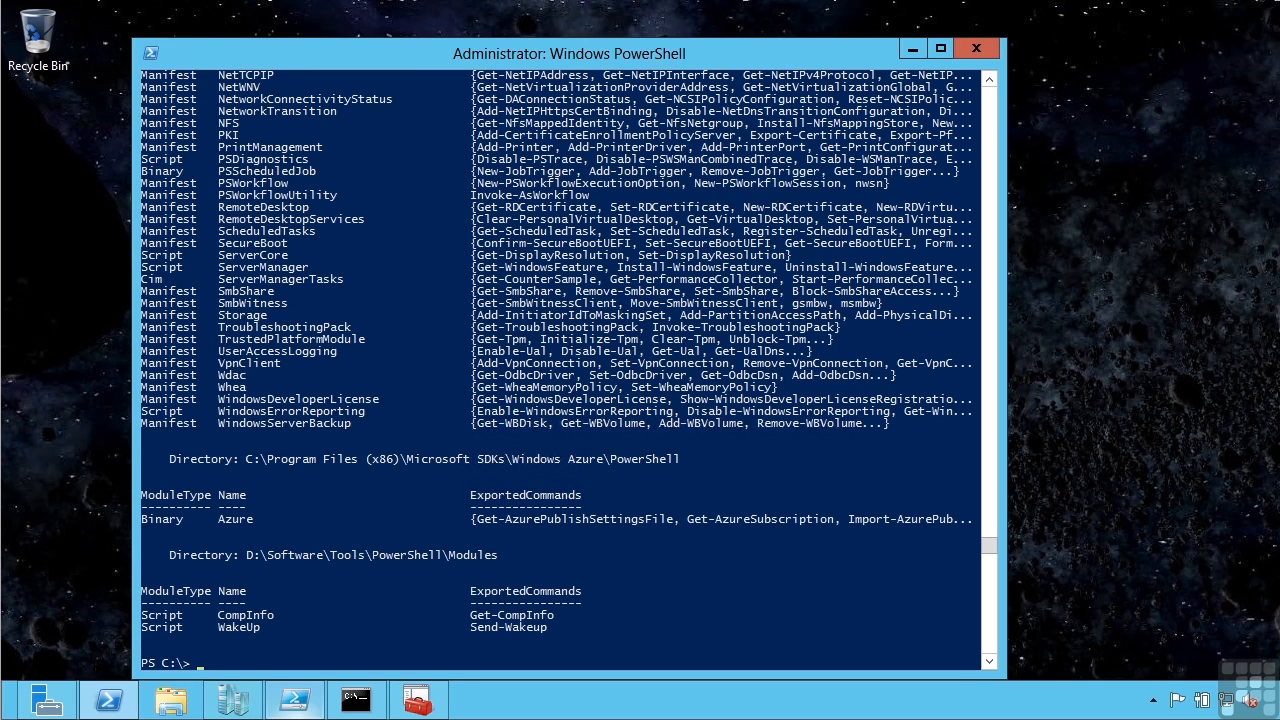
Step: Run get-module, Send-Wakeup to machine savda1hv, then get-module again showing WakeUp beside Storage
{"action": "type", "text": "get-module"}
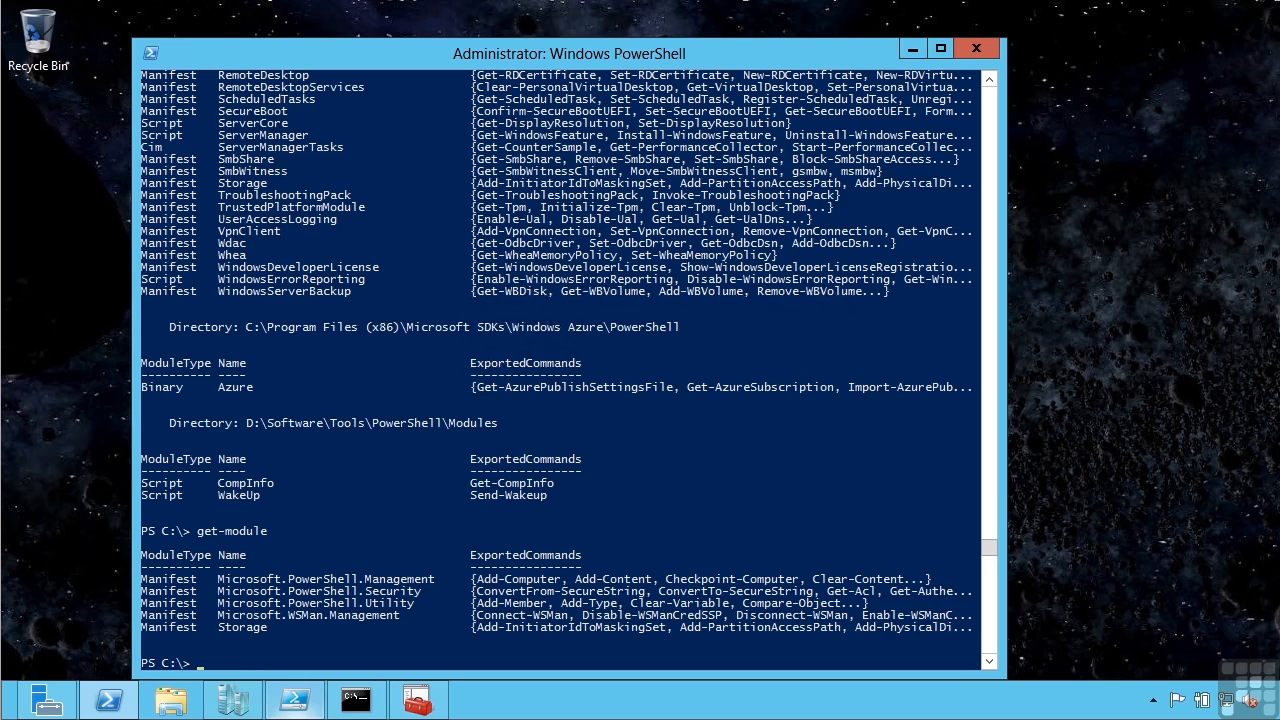
{"action": "type", "text": "s"}
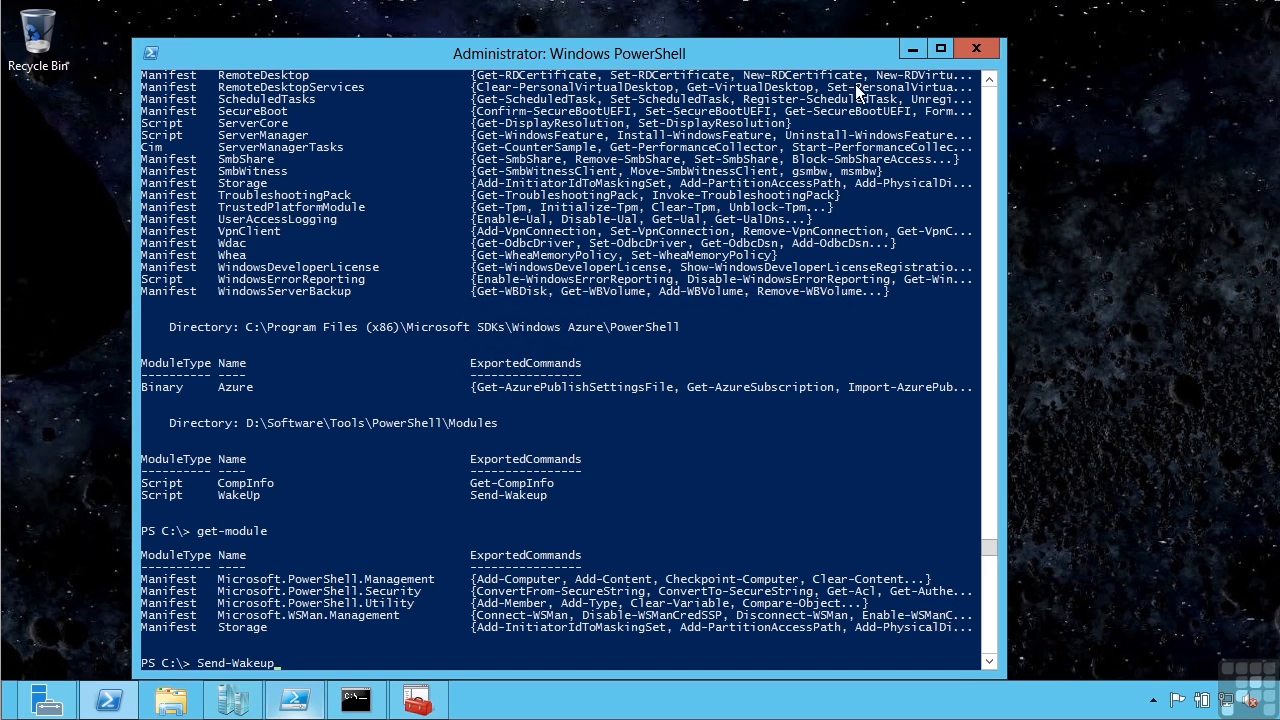
{"action": "mouse_move", "coordinate": [445, 538]}
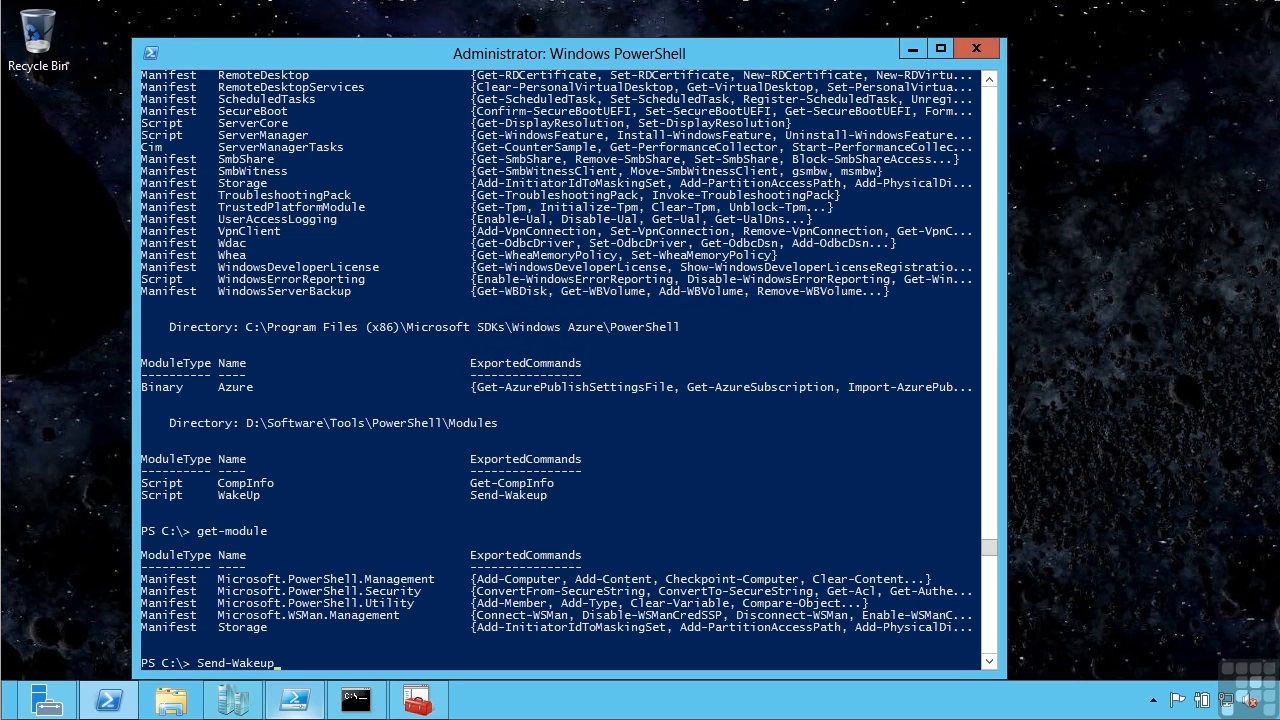
{"action": "type", "text": "savda1hv02"}
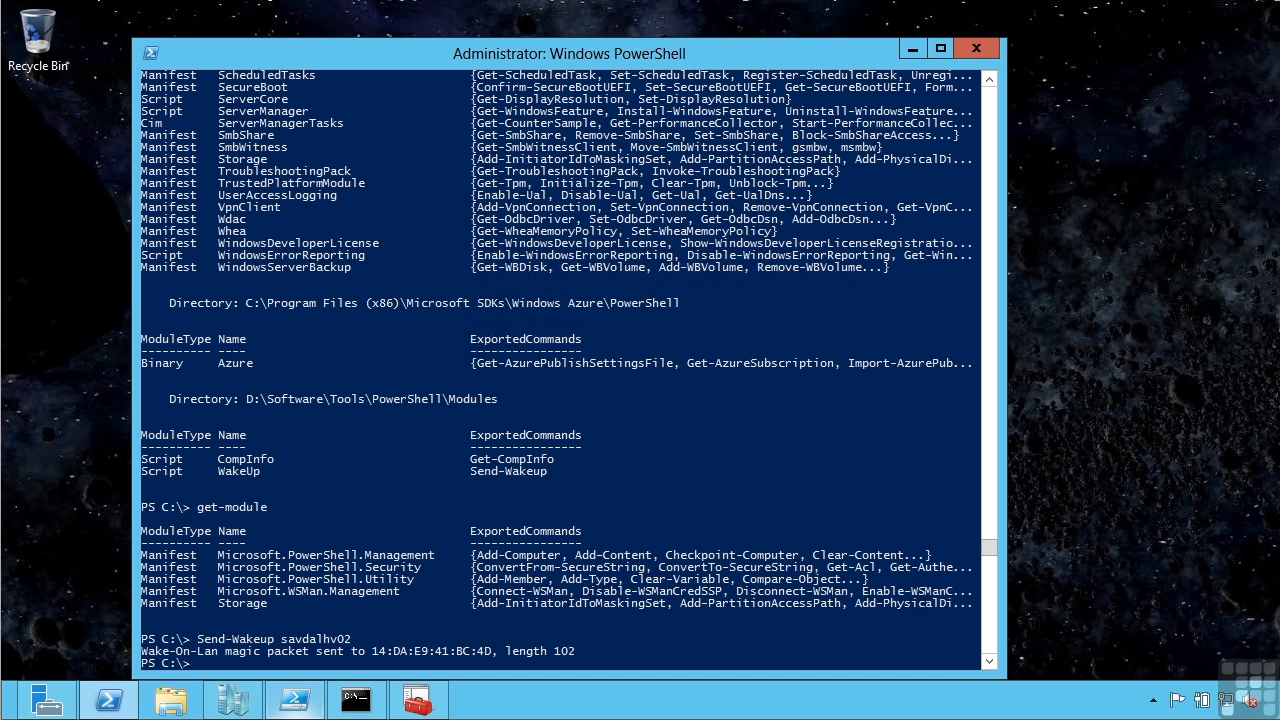
{"action": "type", "text": "get-module"}
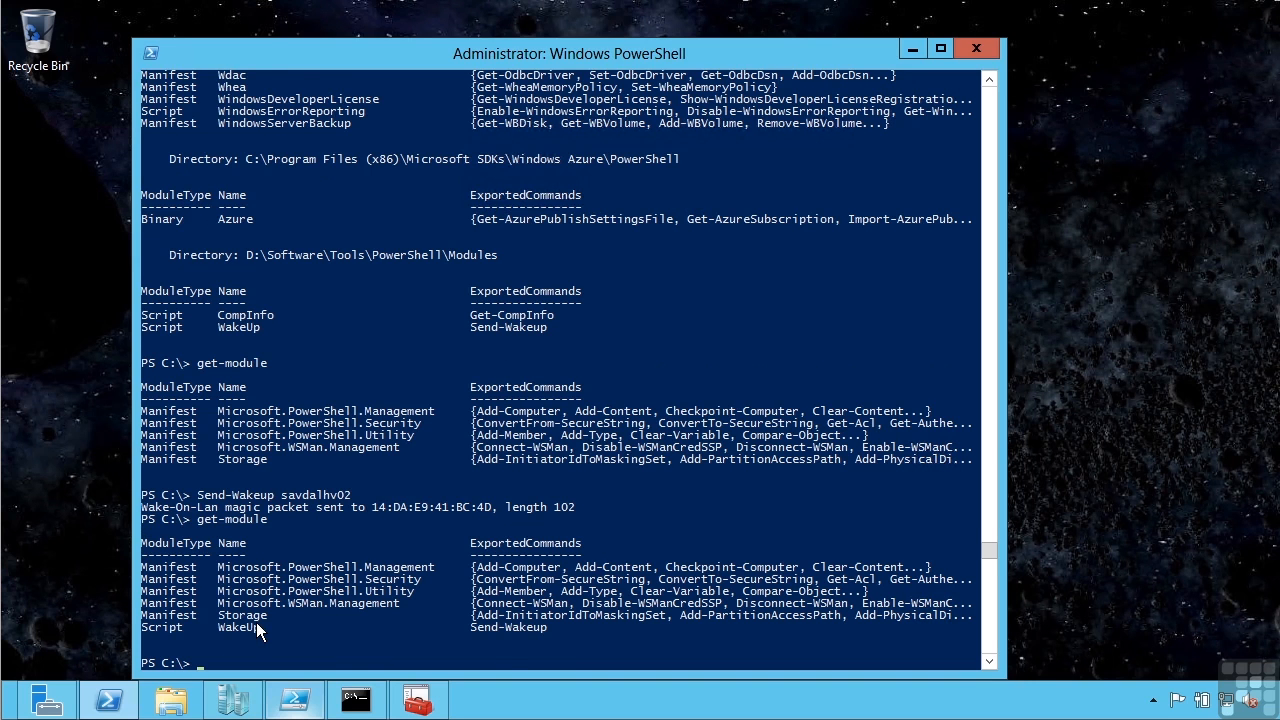
{"action": "mouse_move", "coordinate": [338, 657]}
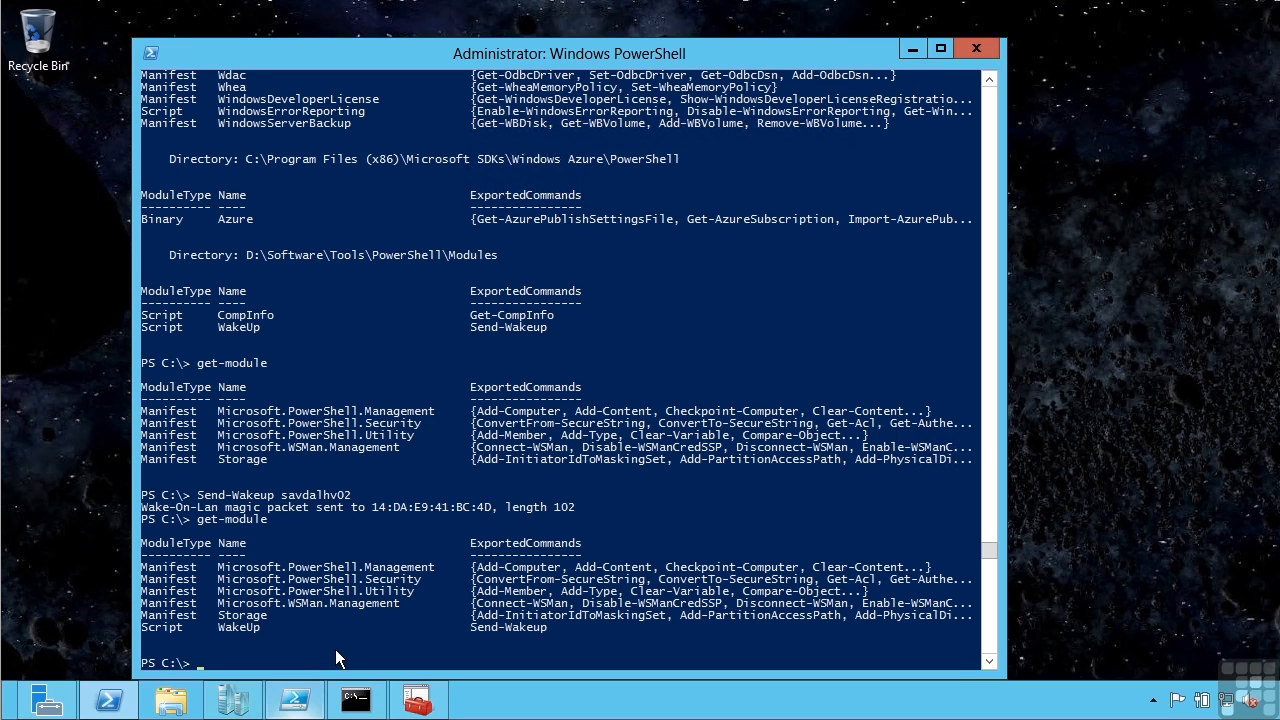
{"action": "mouse_move", "coordinate": [355, 697]}
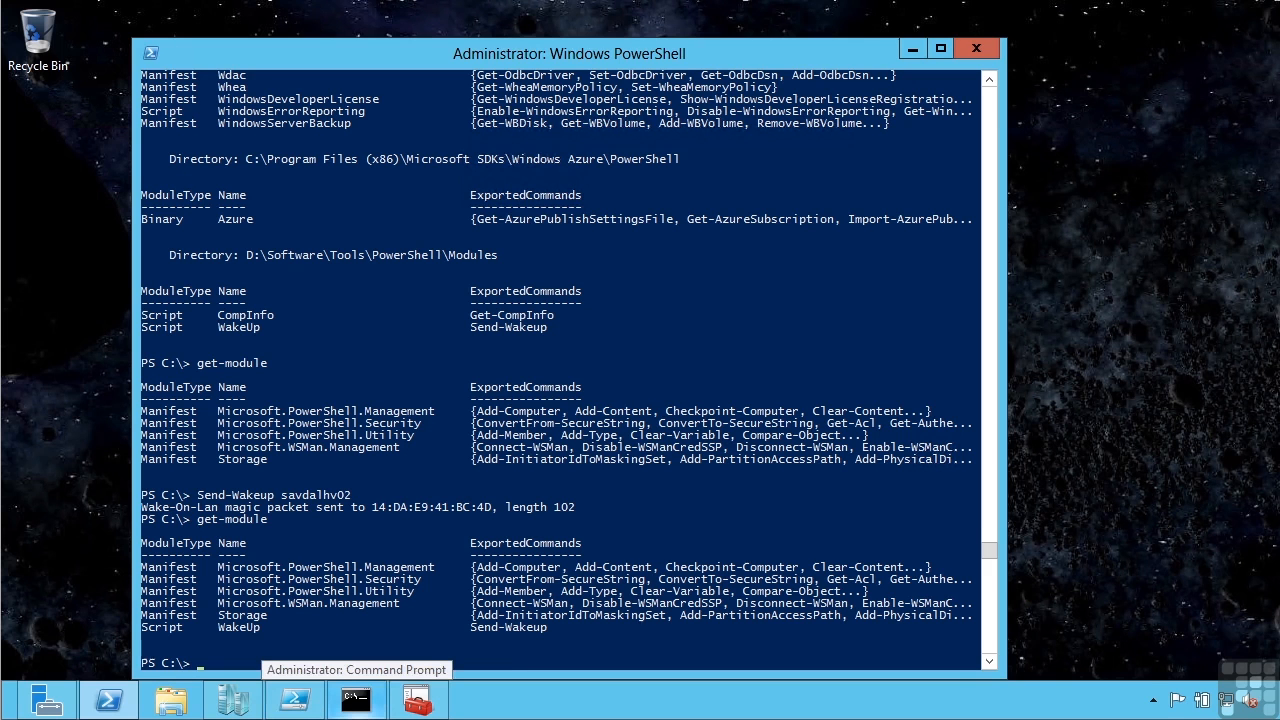